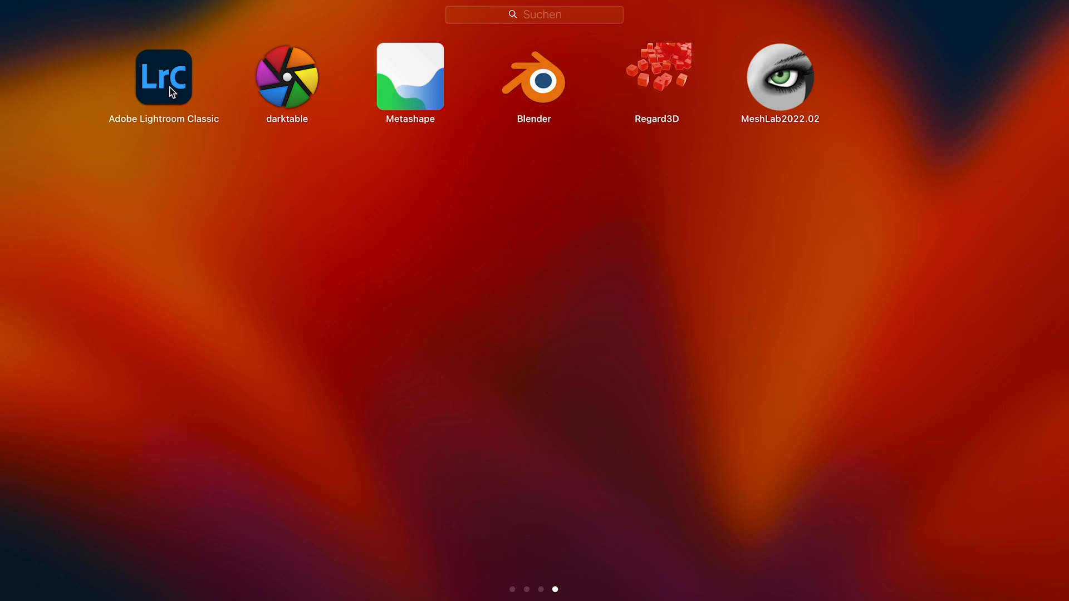
pyautogui.moveTo(287, 81)
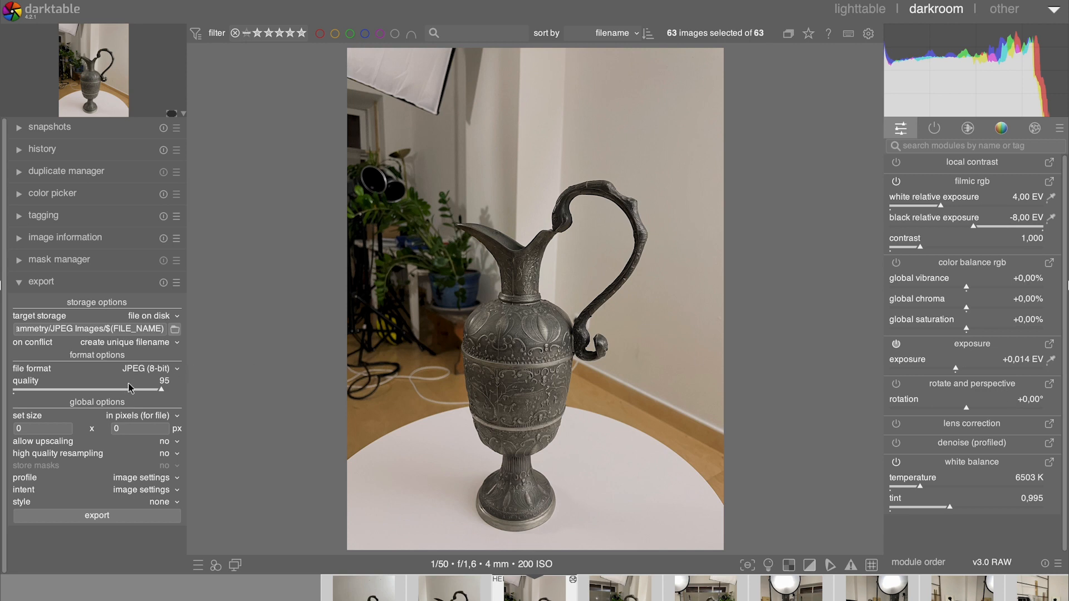
# Check darktable's export module: full-size JPEG at quality 95 for the jug photos
pyautogui.click(96, 515)
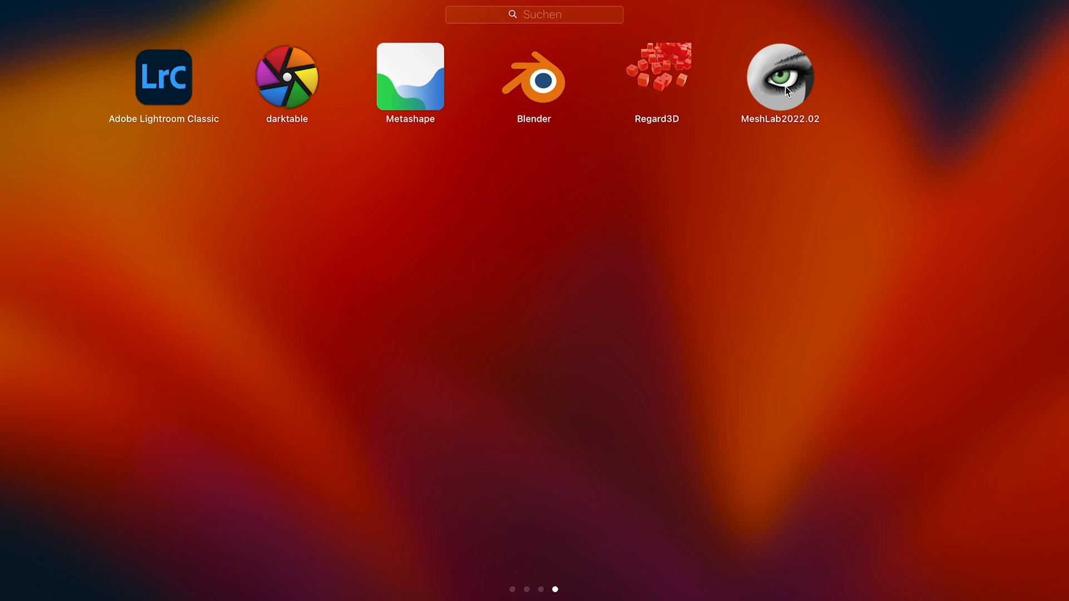
pyautogui.moveTo(412, 114)
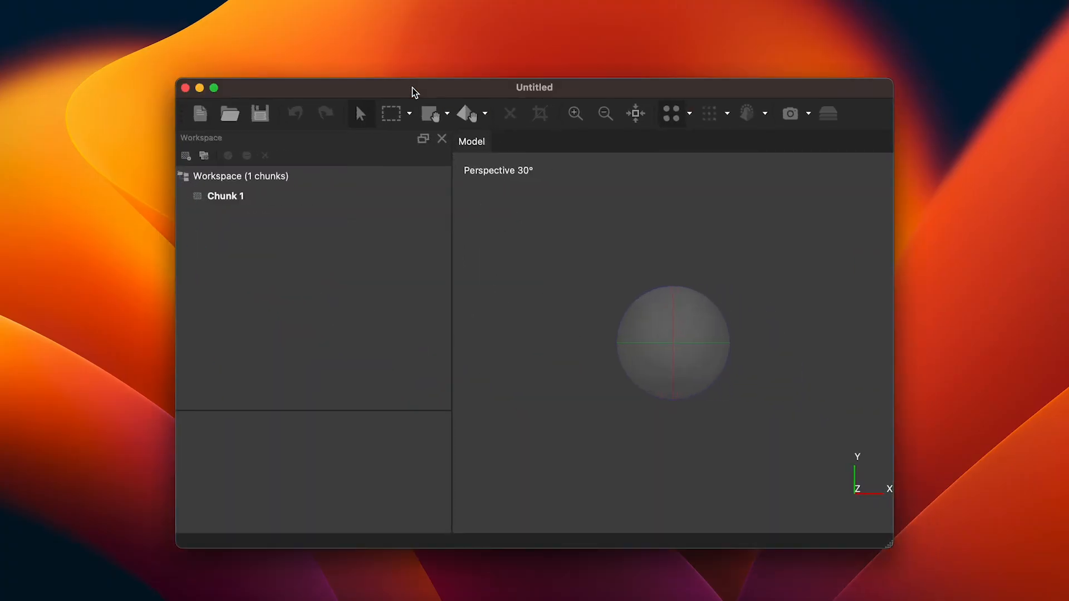
pyautogui.moveTo(342, 580)
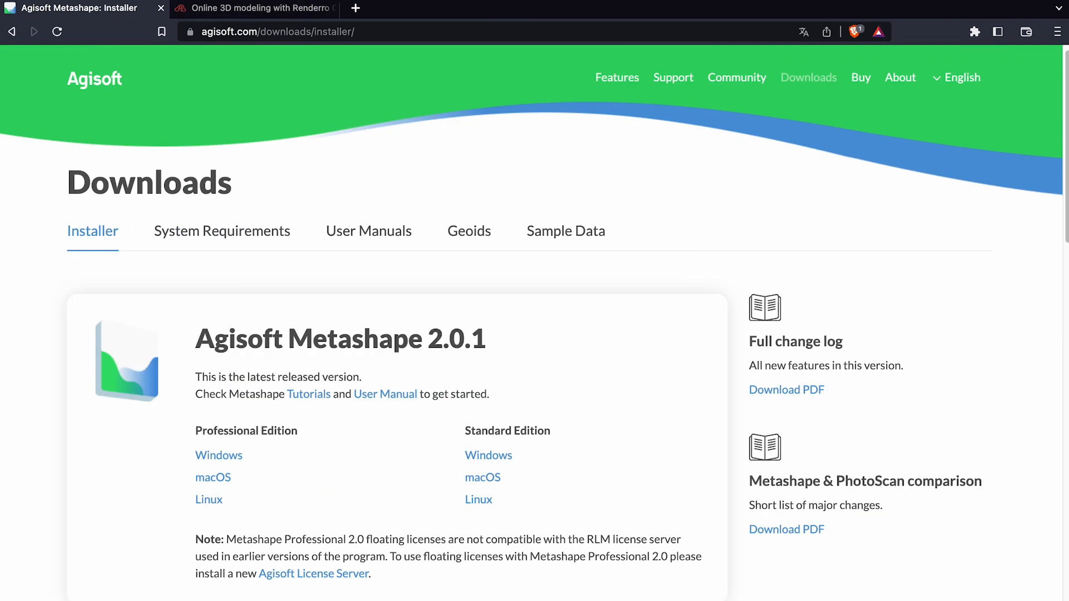
pyautogui.moveTo(461, 528)
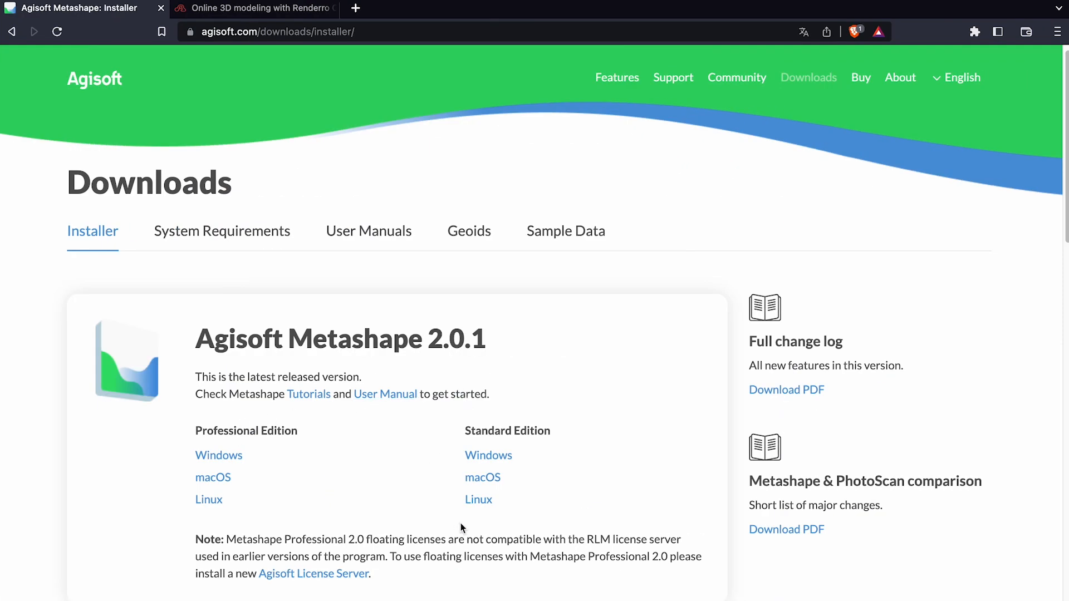
pyautogui.moveTo(558, 439)
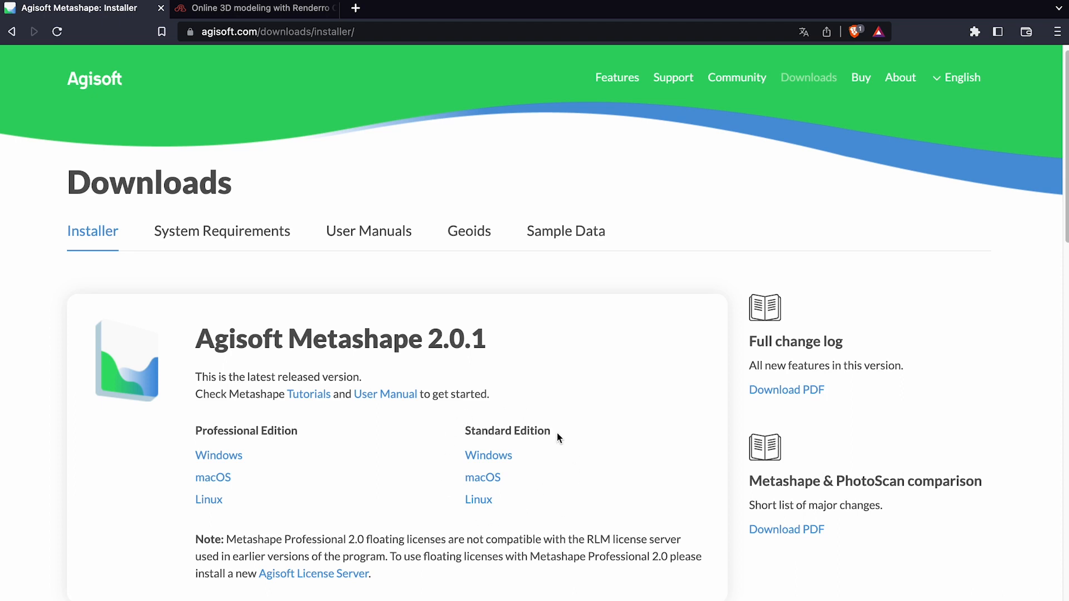
pyautogui.moveTo(281, 260)
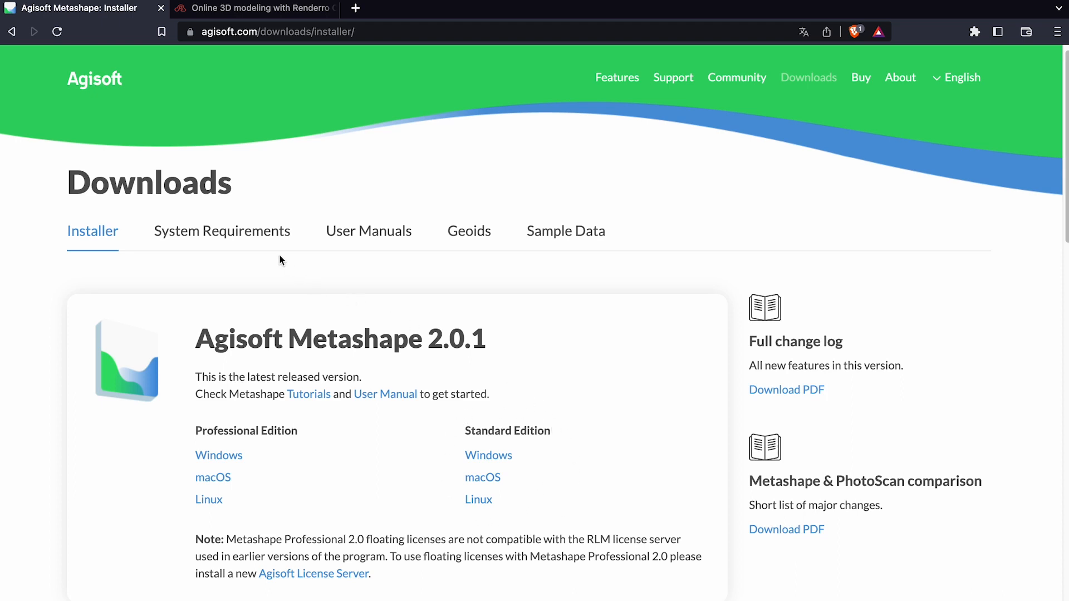
# Show Metashape's system requirements page with RAM, CPU and GPU configuration tiers
pyautogui.click(222, 231)
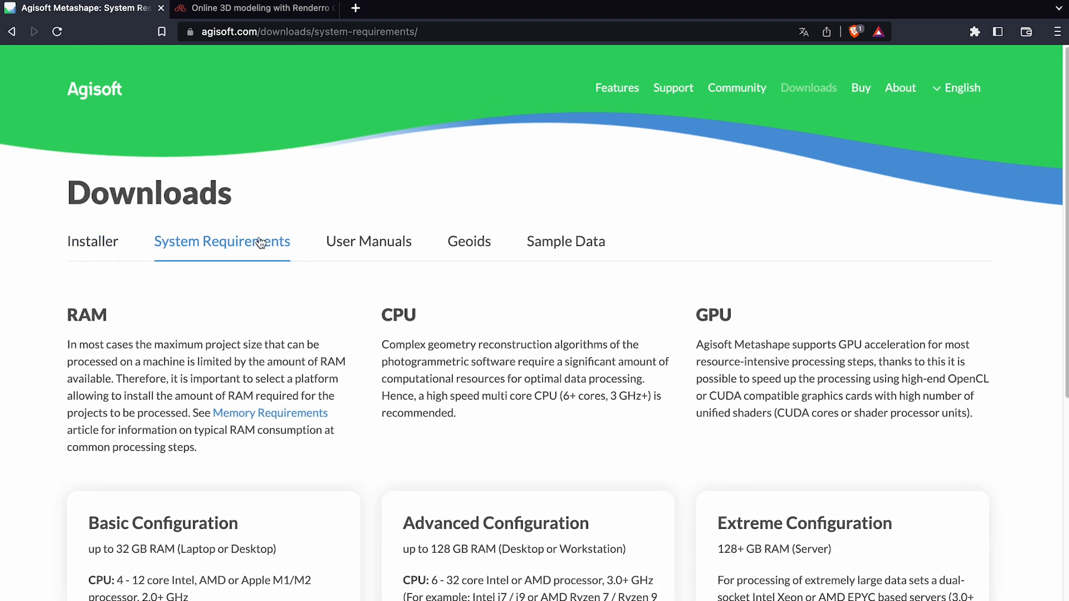
pyautogui.scroll(-3)
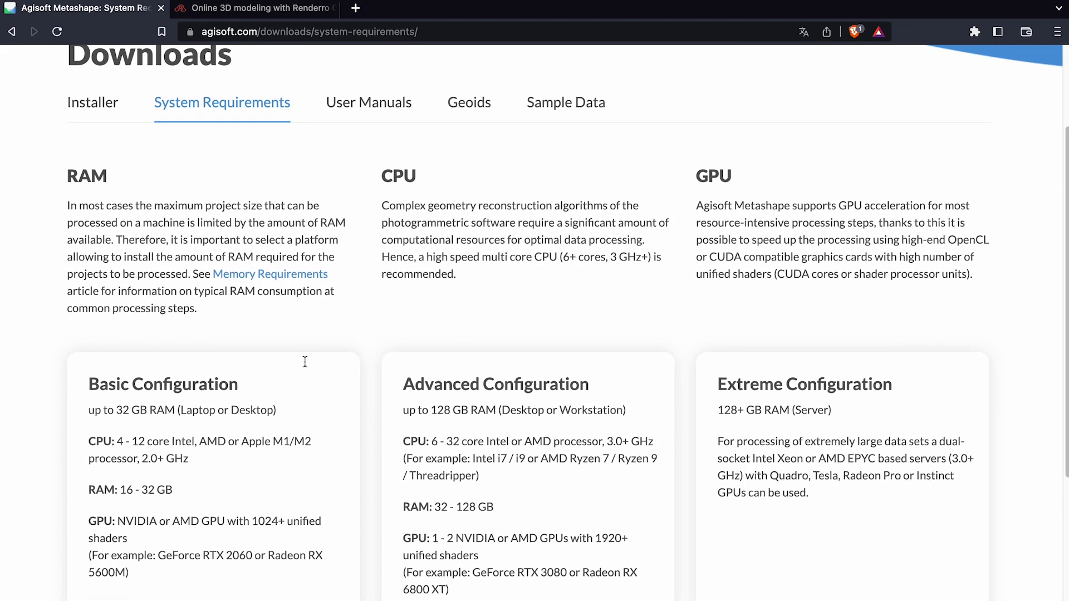
pyautogui.scroll(-3)
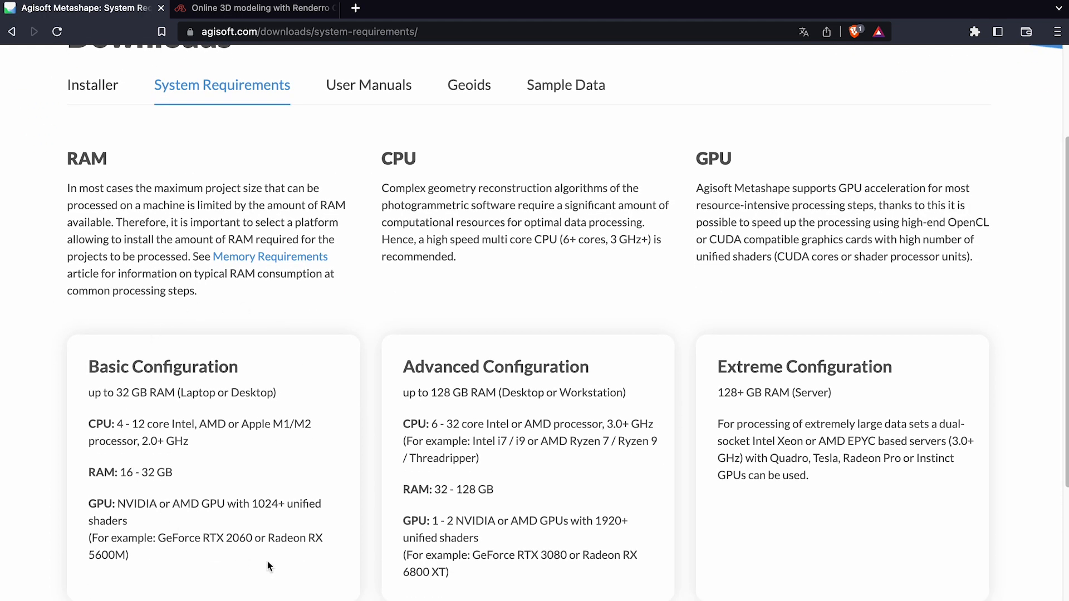
pyautogui.scroll(-3)
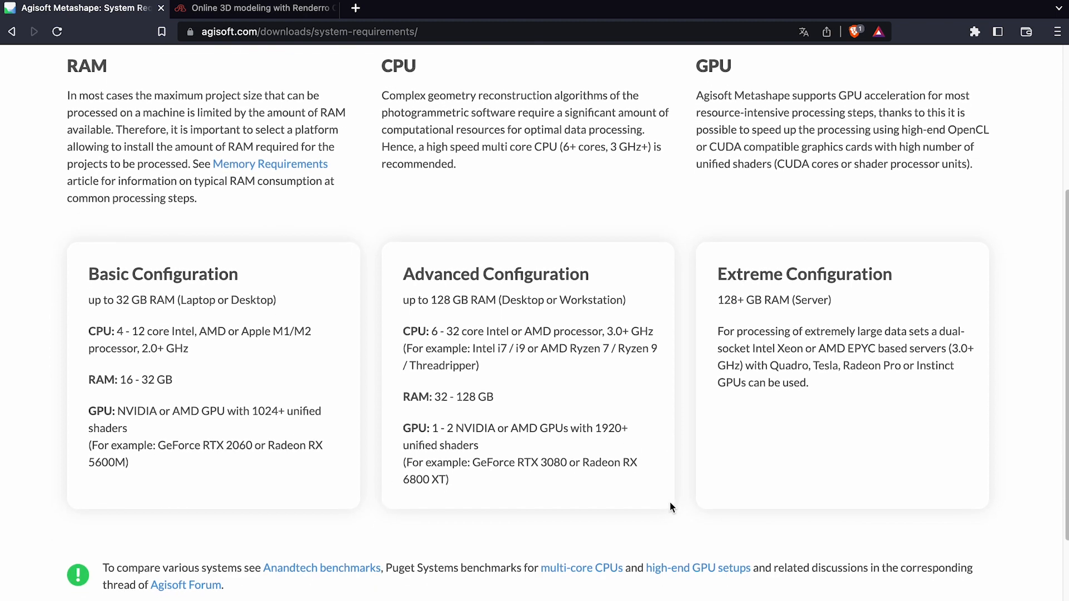
pyautogui.scroll(-3)
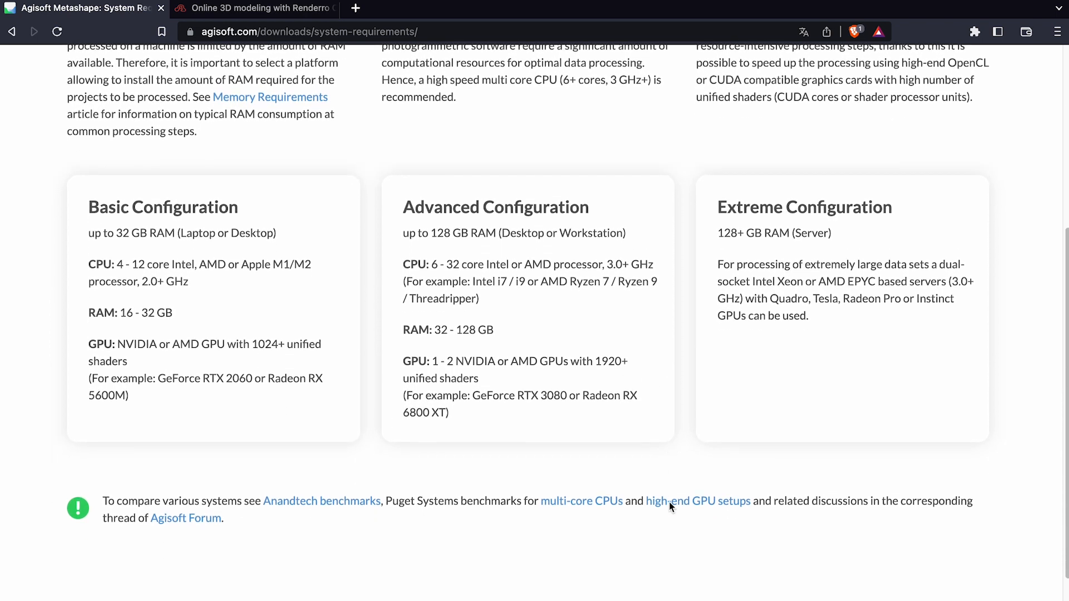
pyautogui.scroll(-3)
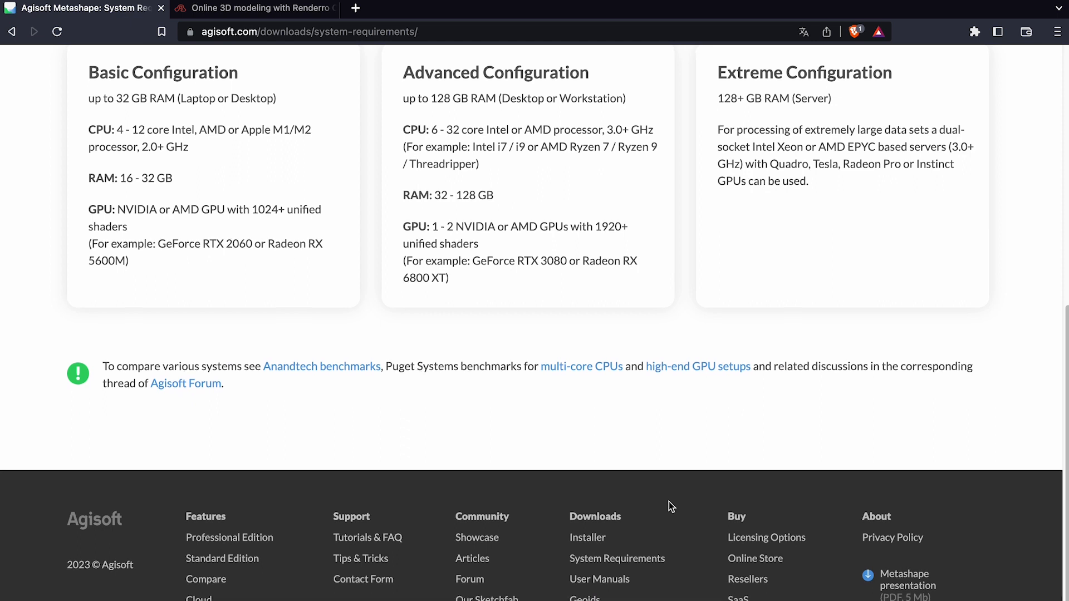
pyautogui.scroll(3)
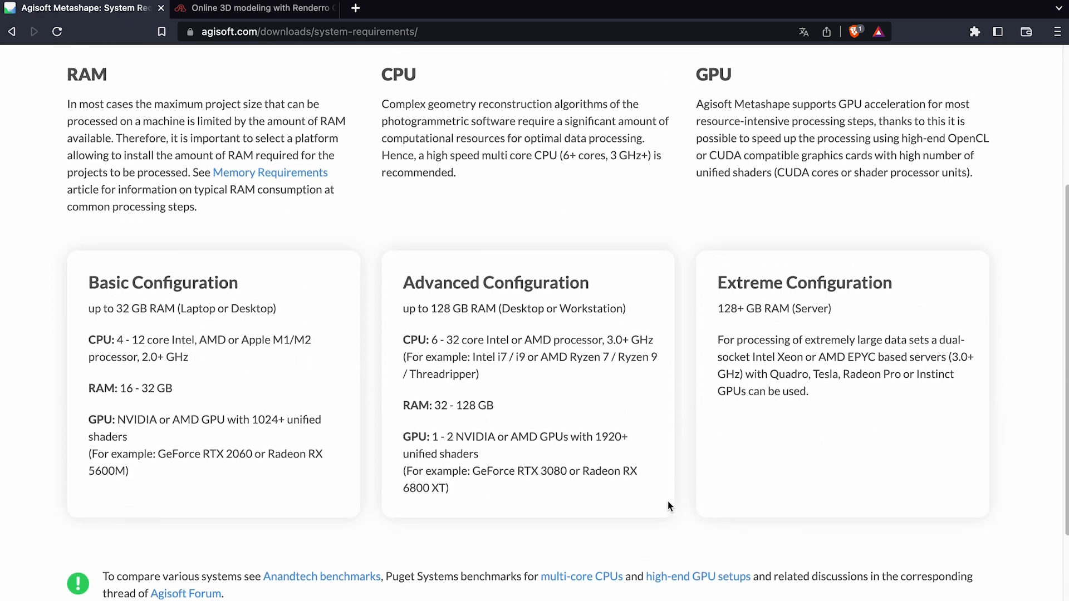
pyautogui.scroll(3)
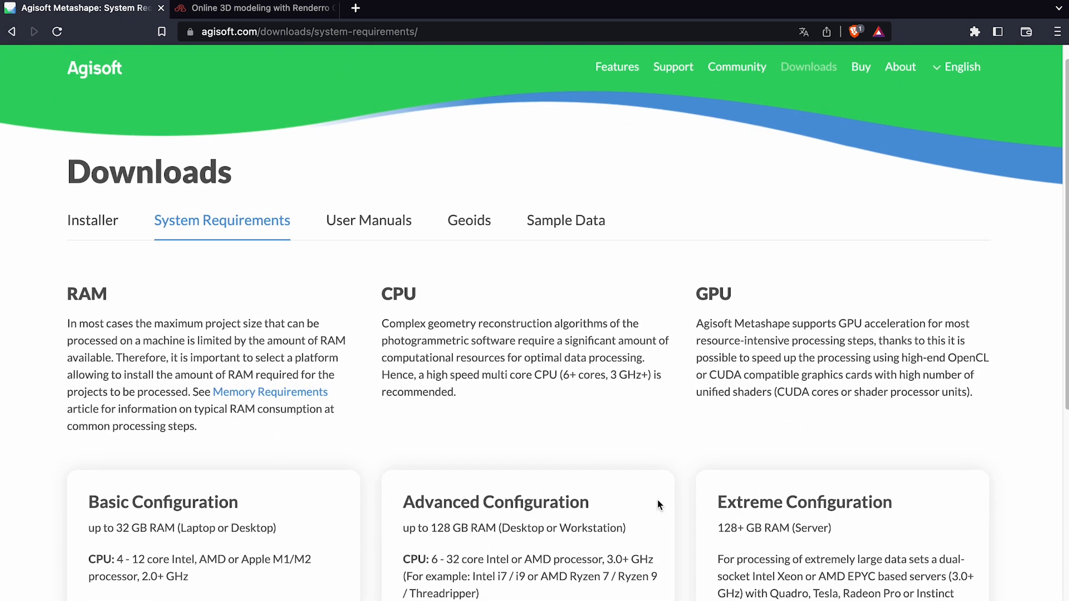
pyautogui.moveTo(189, 120)
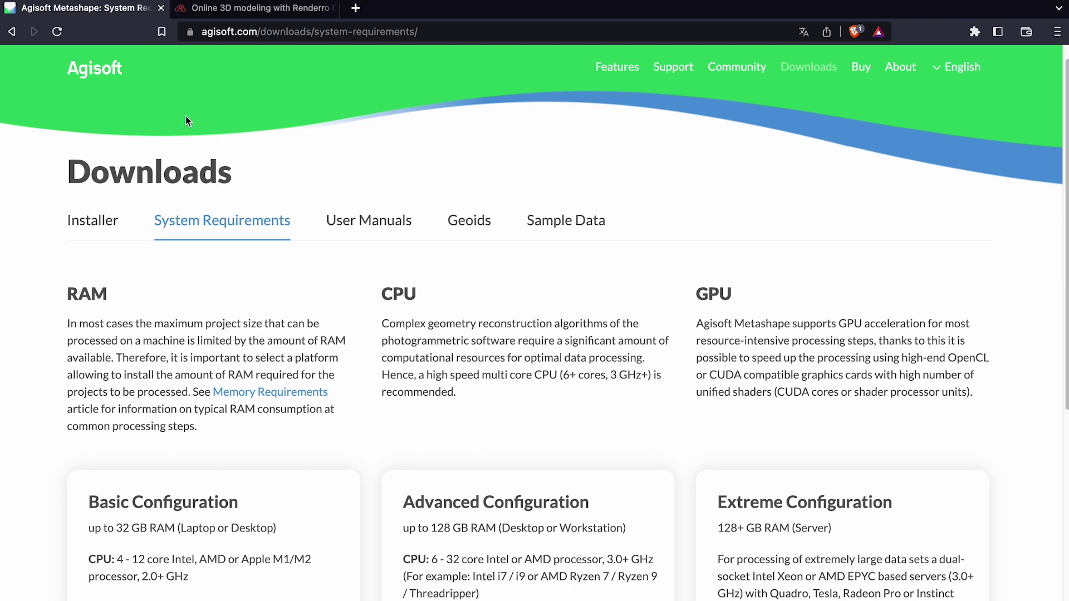
pyautogui.moveTo(314, 203)
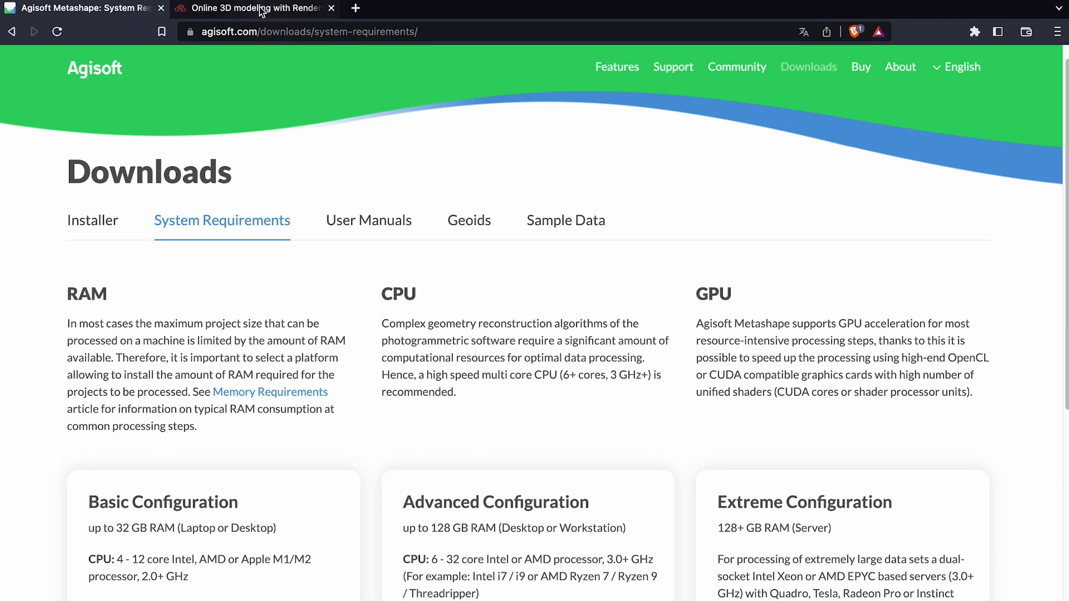
# Show Renderro's page down to 'What's online 3D modeling?'
pyautogui.click(250, 8)
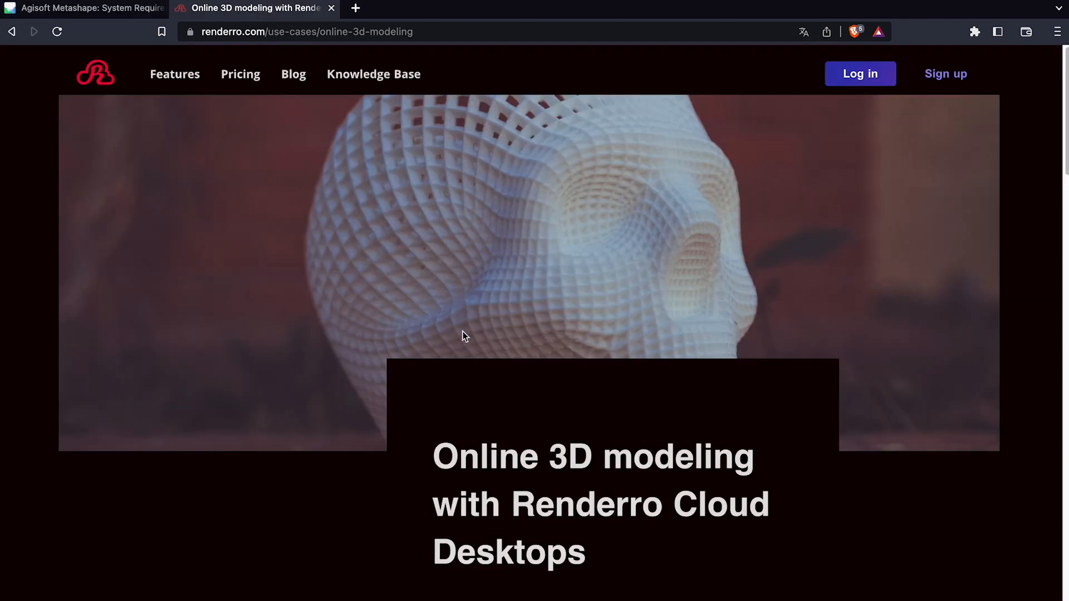
pyautogui.scroll(-3)
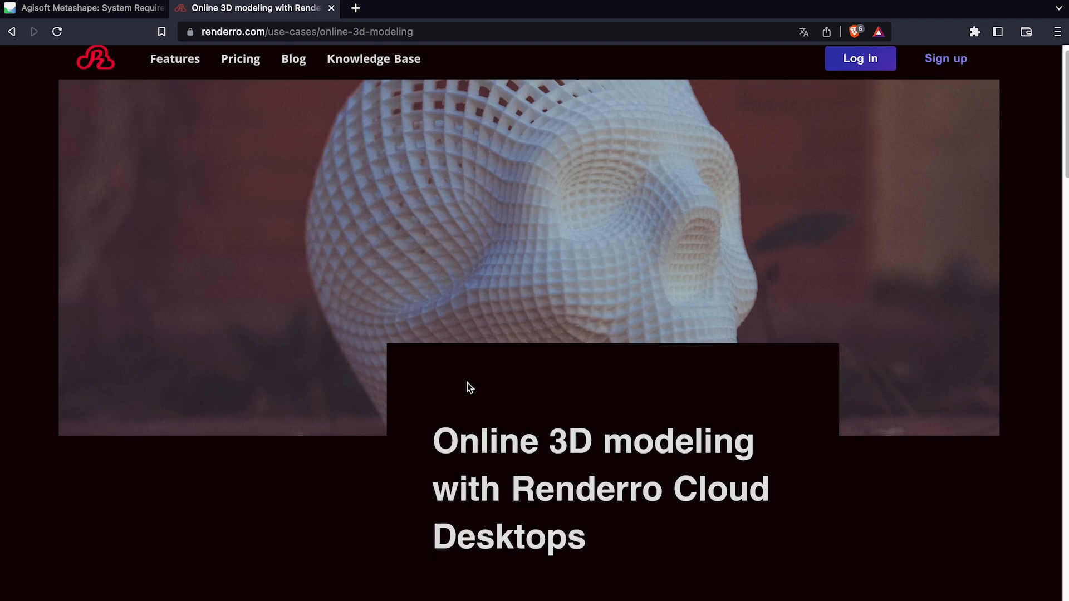
pyautogui.scroll(-3)
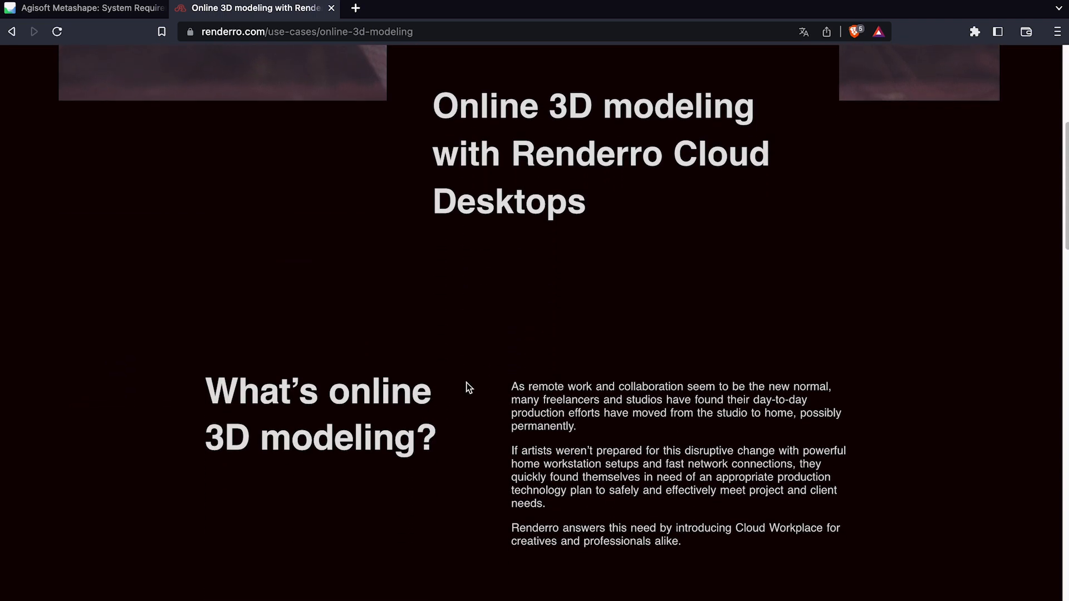
pyautogui.scroll(-3)
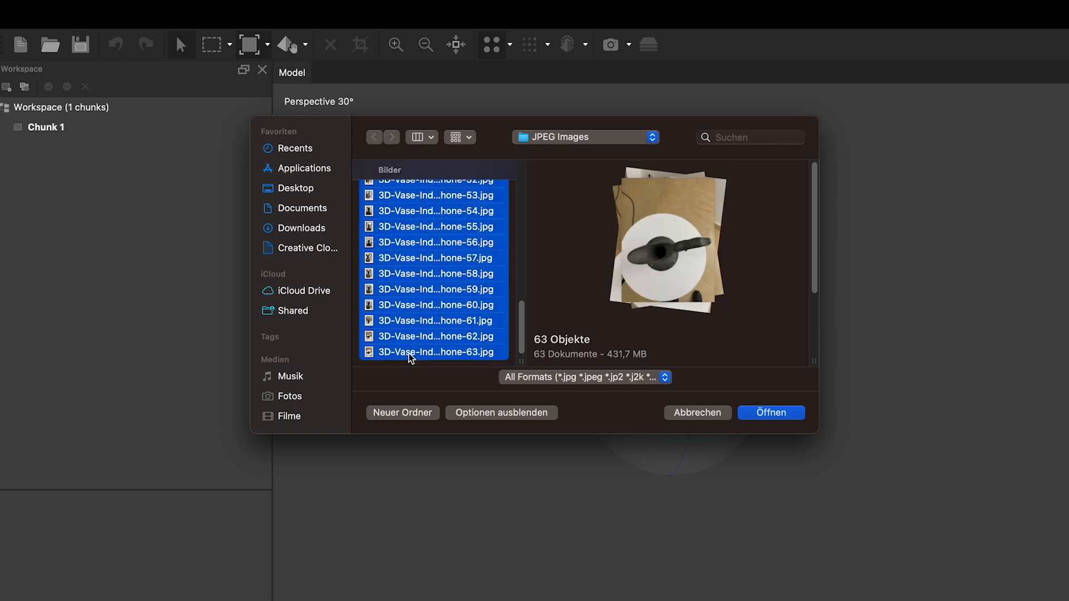
# Add the 63 selected vase JPEGs to Chunk 1
pyautogui.click(769, 412)
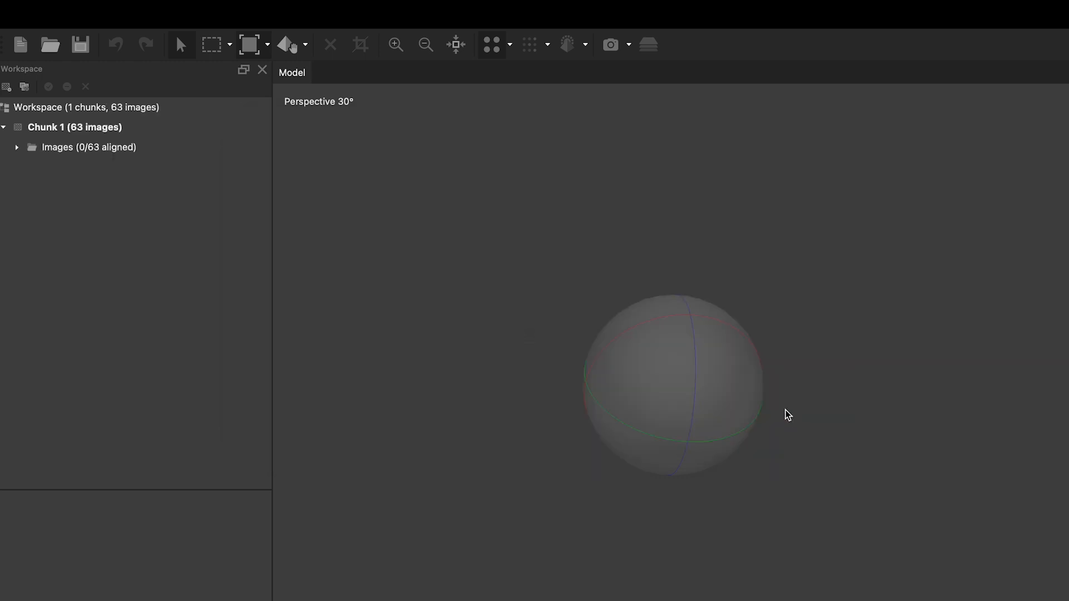
pyautogui.click(215, 15)
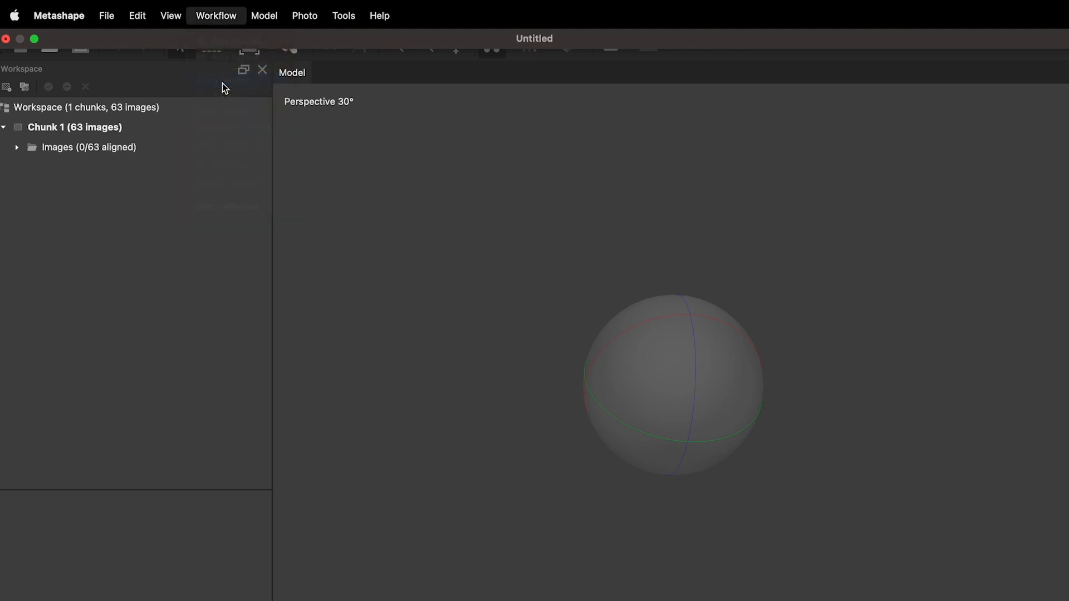
# Align the 63 photos at High accuracy with Generic preselection
pyautogui.click(215, 14)
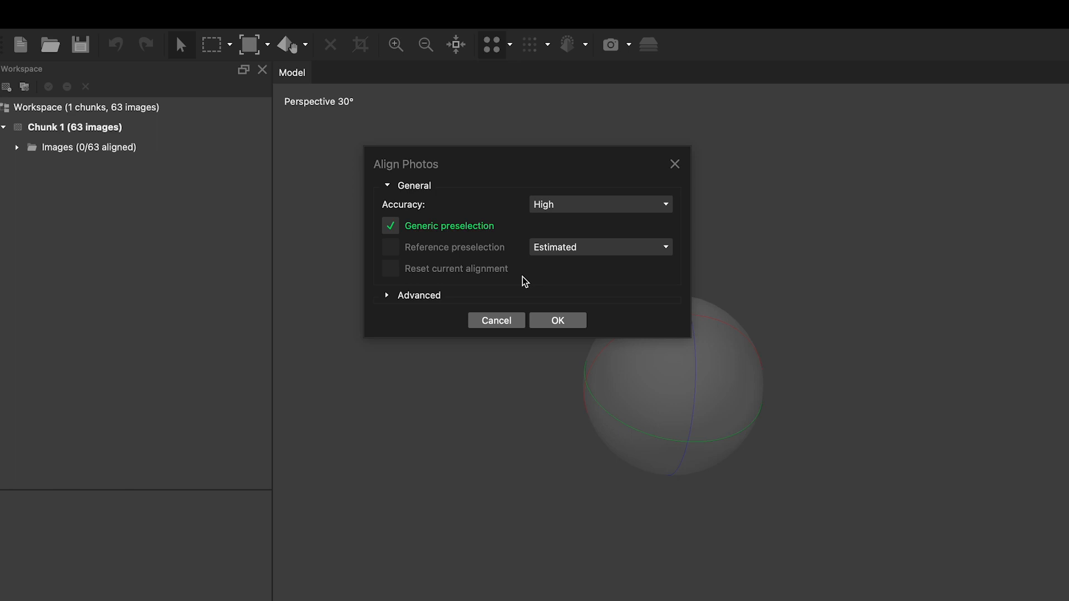
pyautogui.moveTo(391, 302)
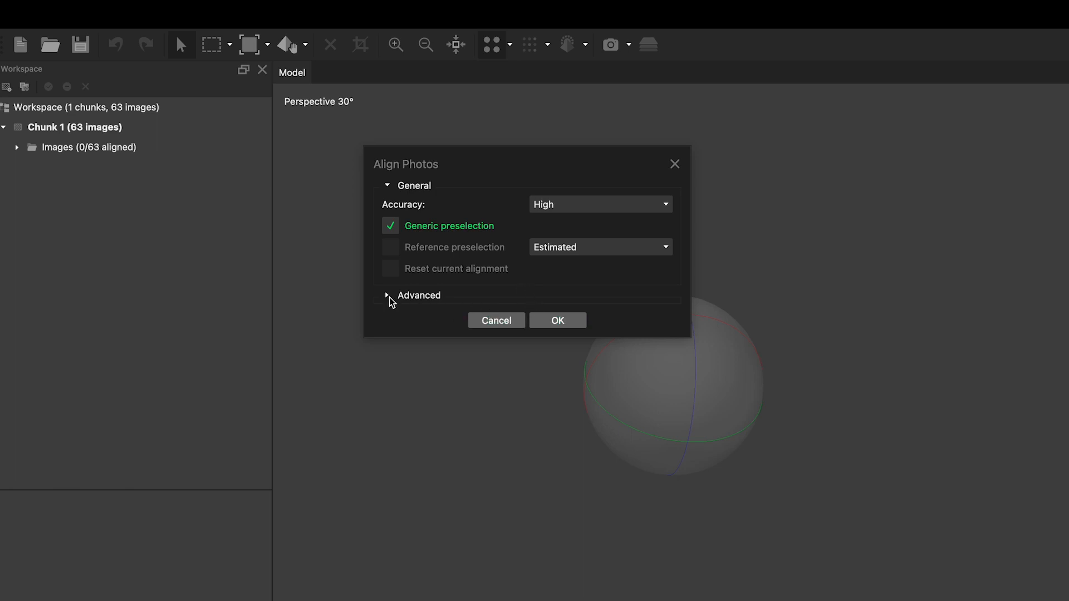
pyautogui.click(386, 294)
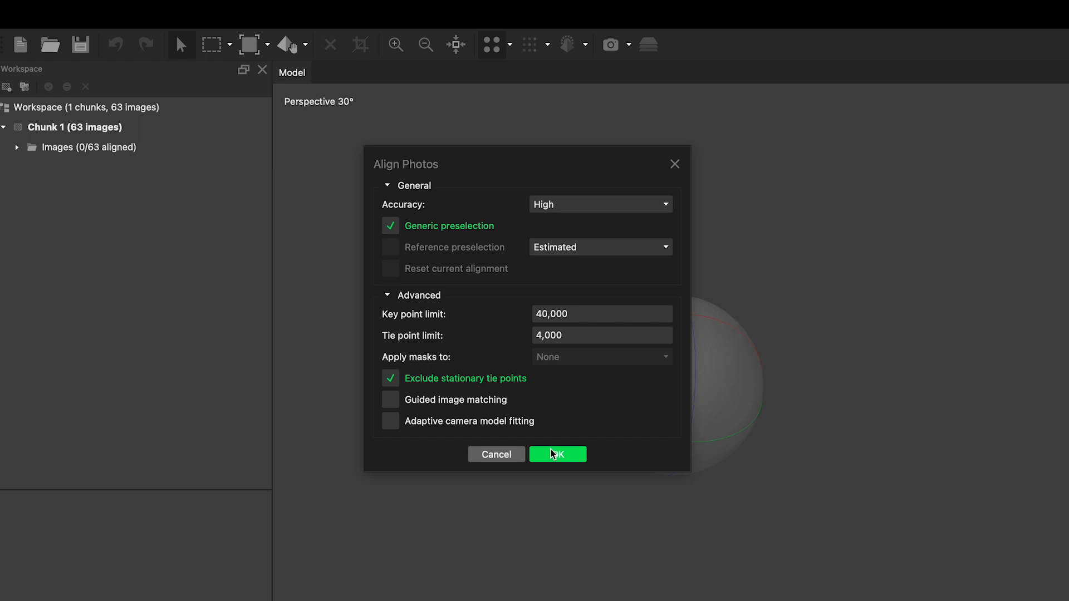
pyautogui.click(557, 455)
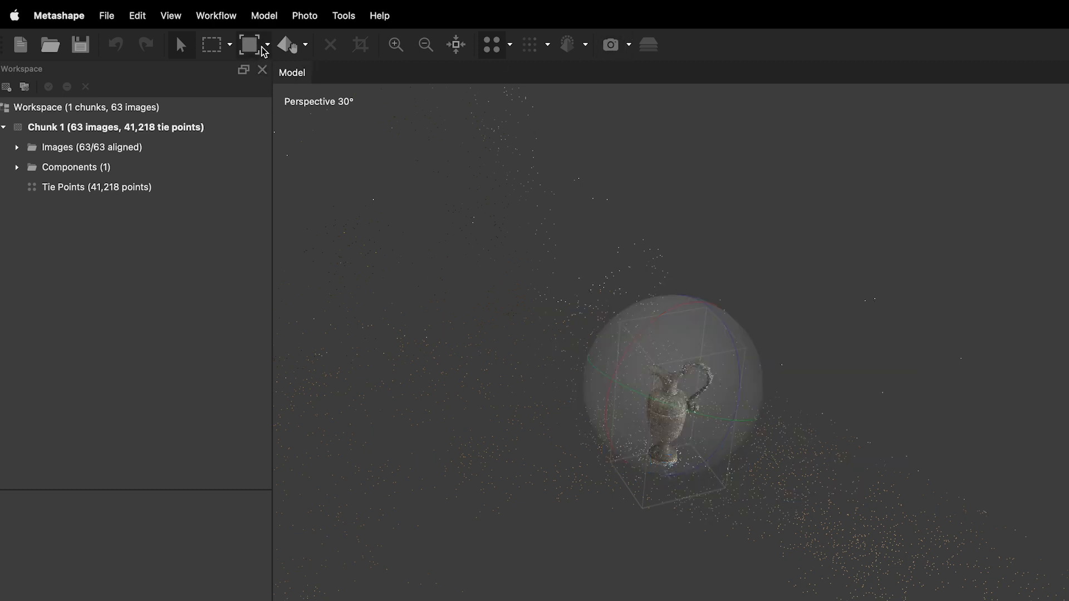
# Switch the region tool to reshape the reconstruction box around the jug
pyautogui.click(267, 44)
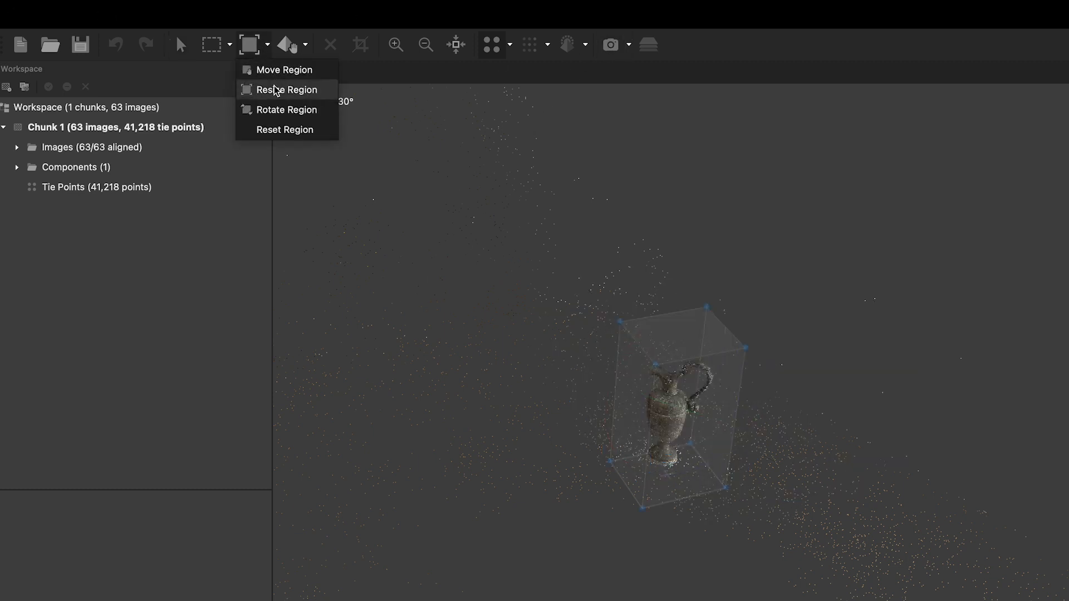
pyautogui.click(282, 89)
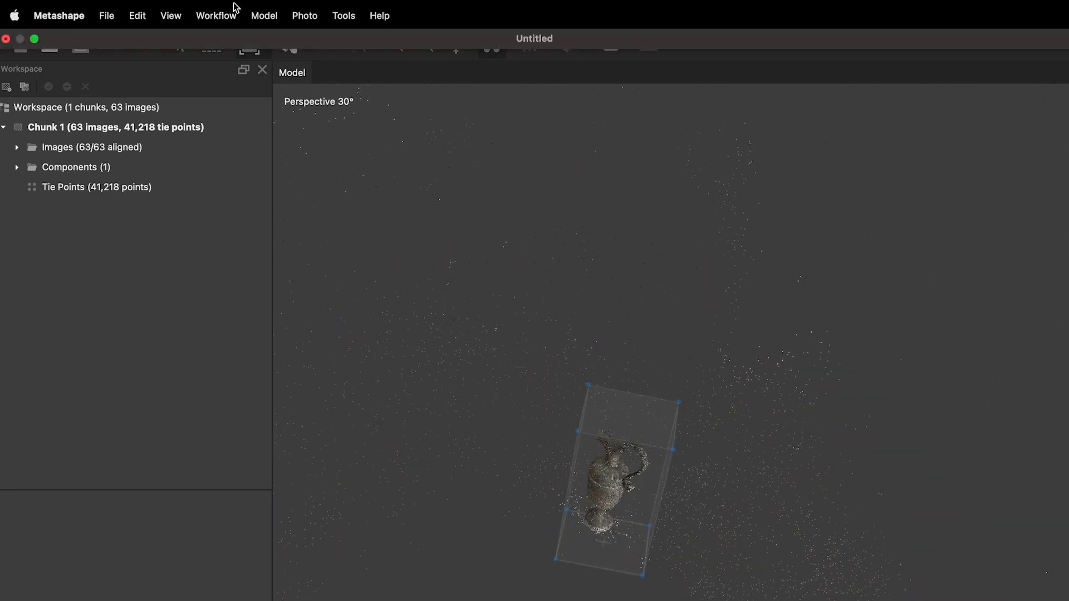
# Build the mesh from depth maps, Arbitrary (3D), High quality and face count
pyautogui.click(215, 15)
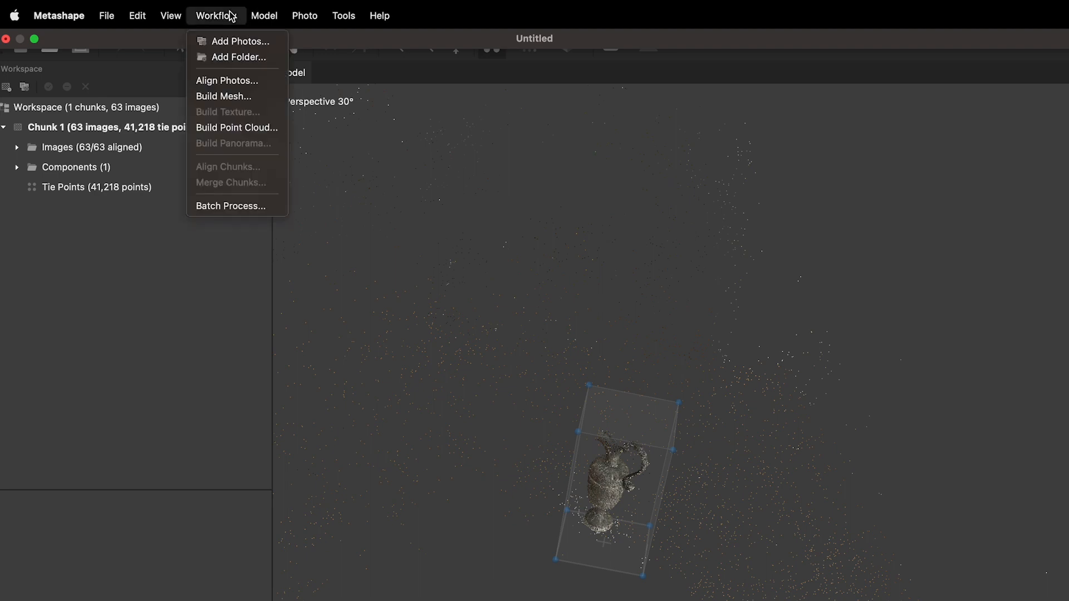
pyautogui.moveTo(236, 81)
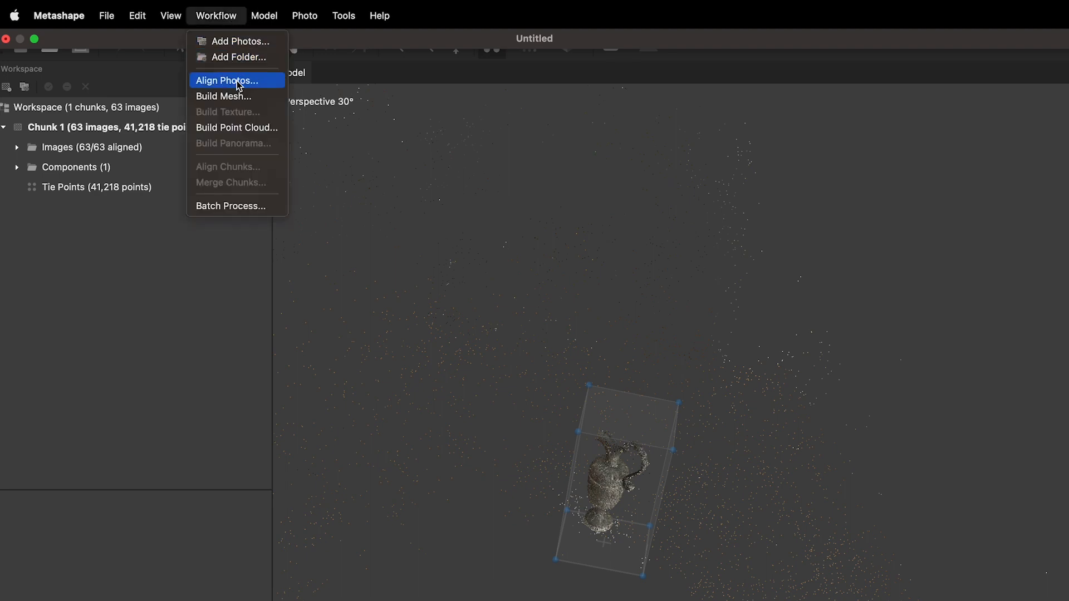
pyautogui.moveTo(236, 96)
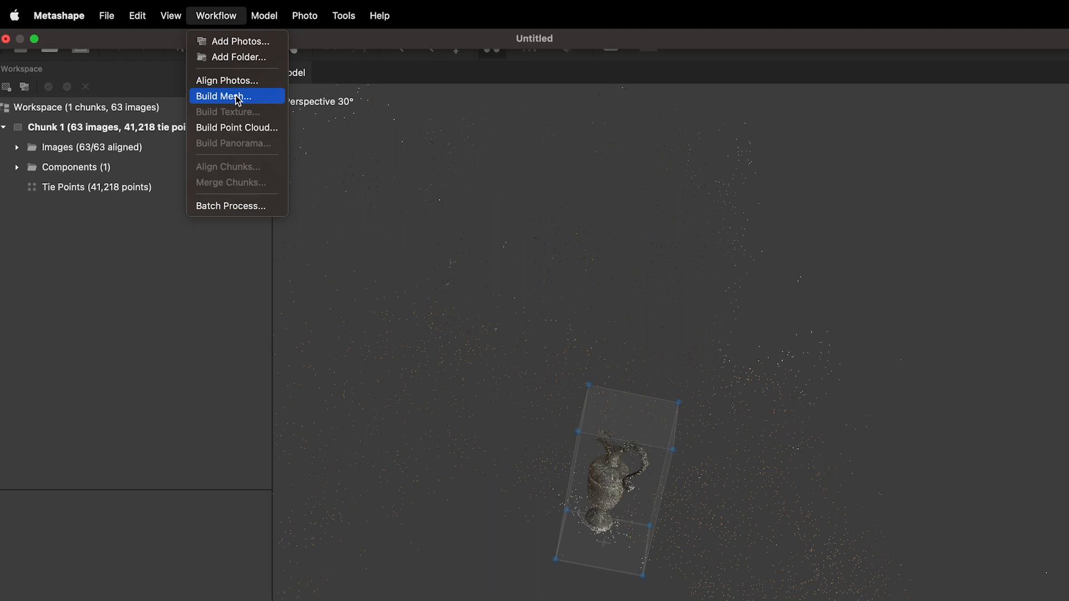
pyautogui.click(223, 96)
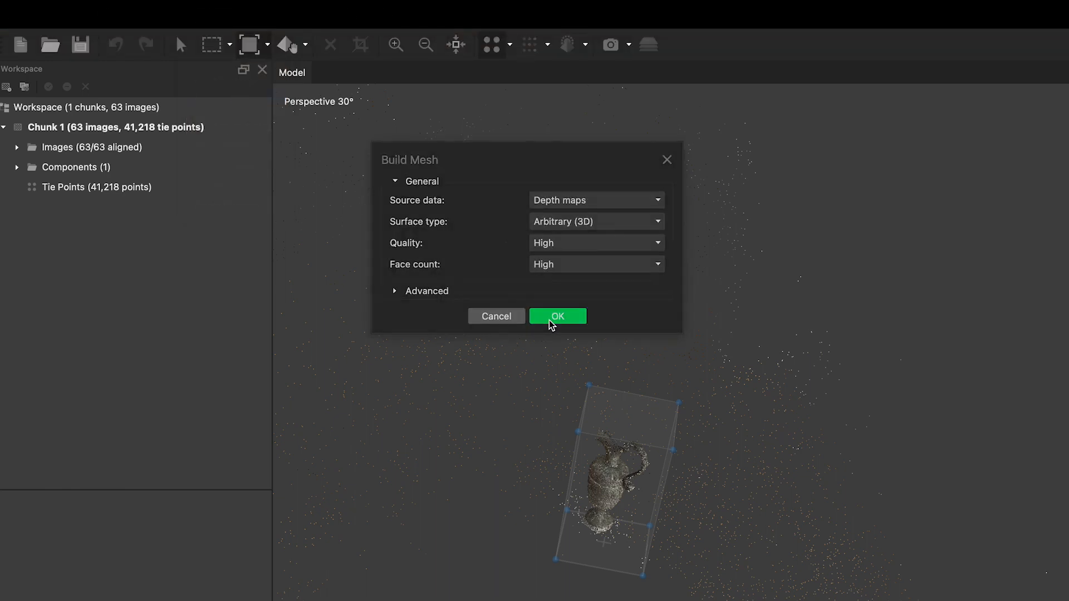
pyautogui.click(557, 315)
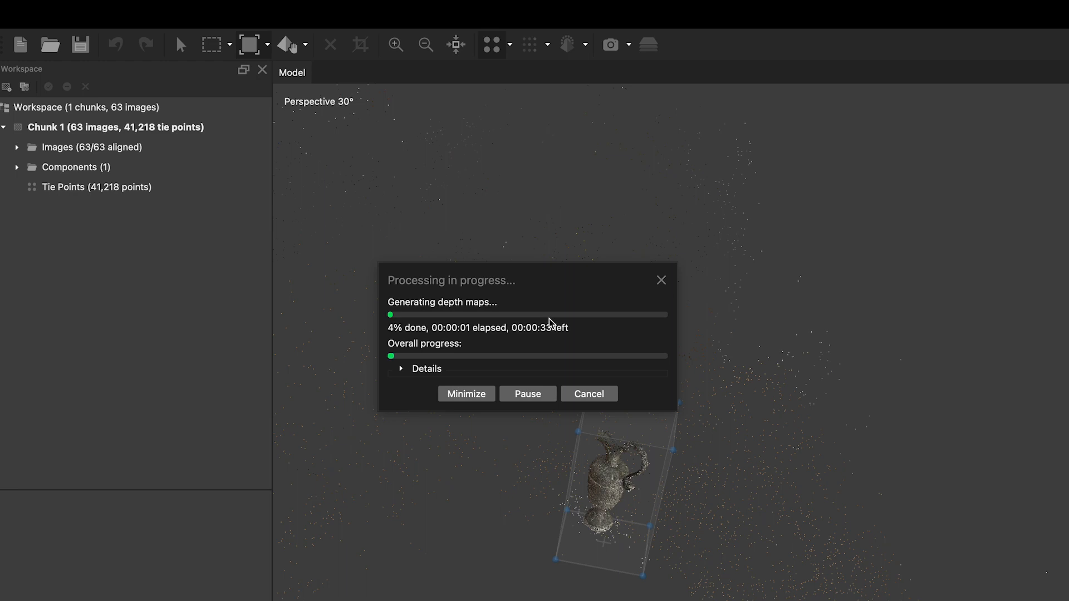
pyautogui.moveTo(600, 342)
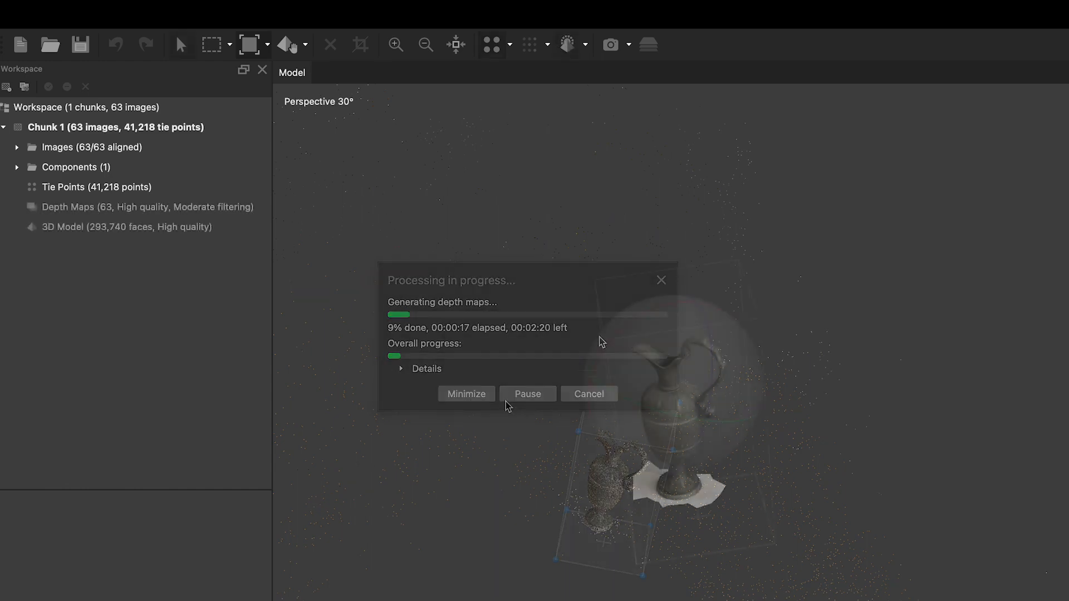
# Build an 8192 diffuse-map texture on the jug mesh
pyautogui.click(215, 14)
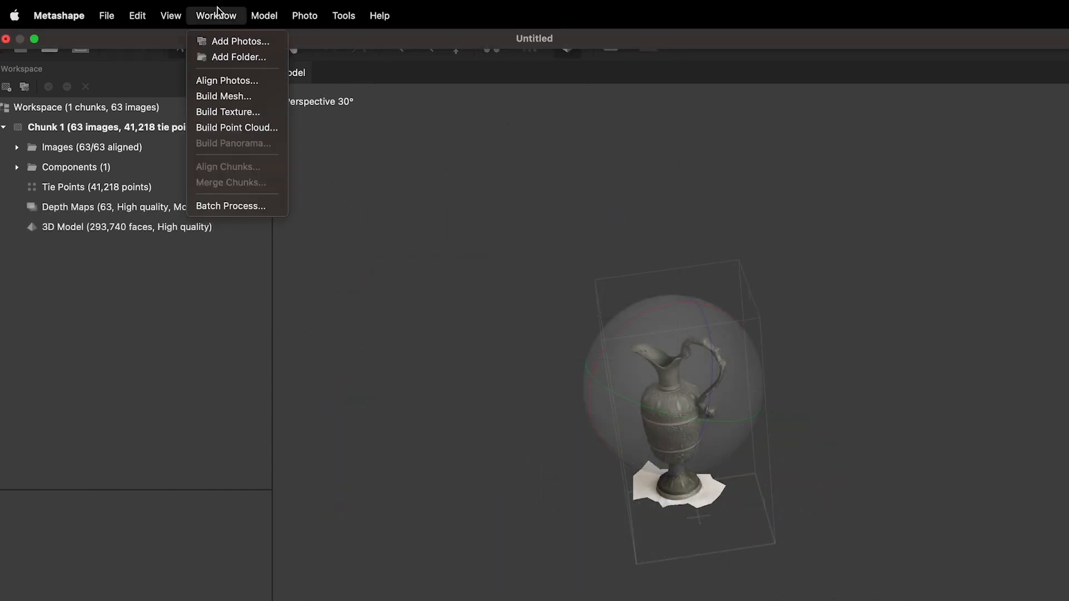
pyautogui.moveTo(227, 111)
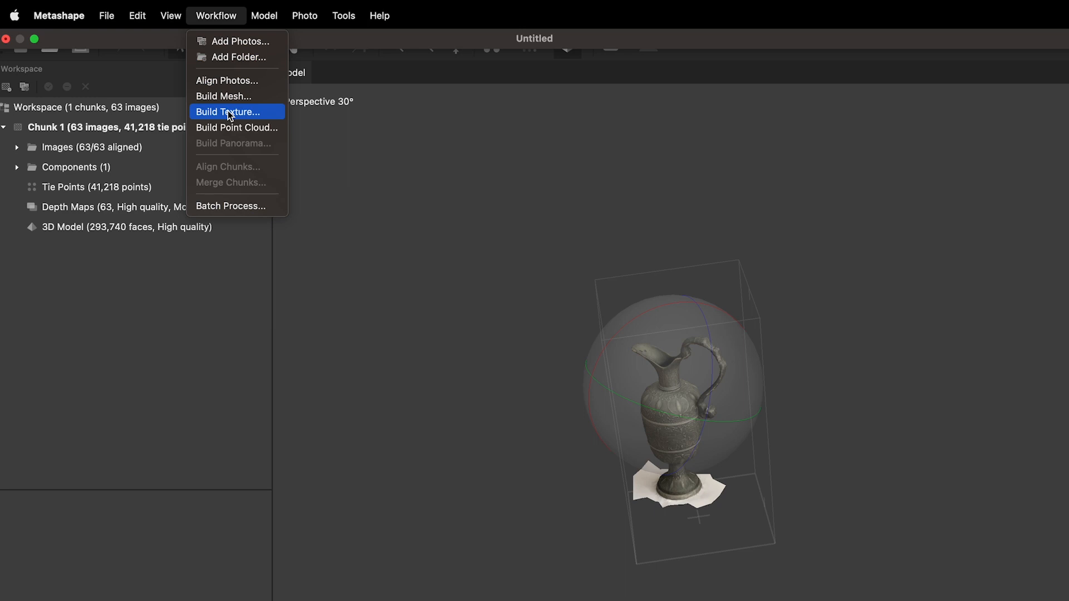
pyautogui.click(227, 111)
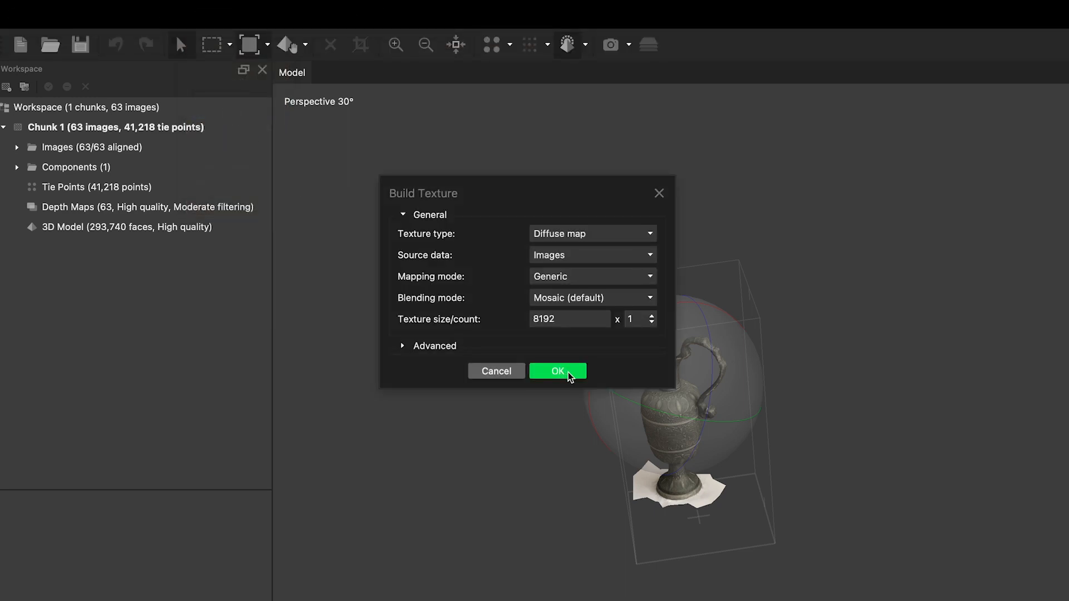
pyautogui.click(557, 371)
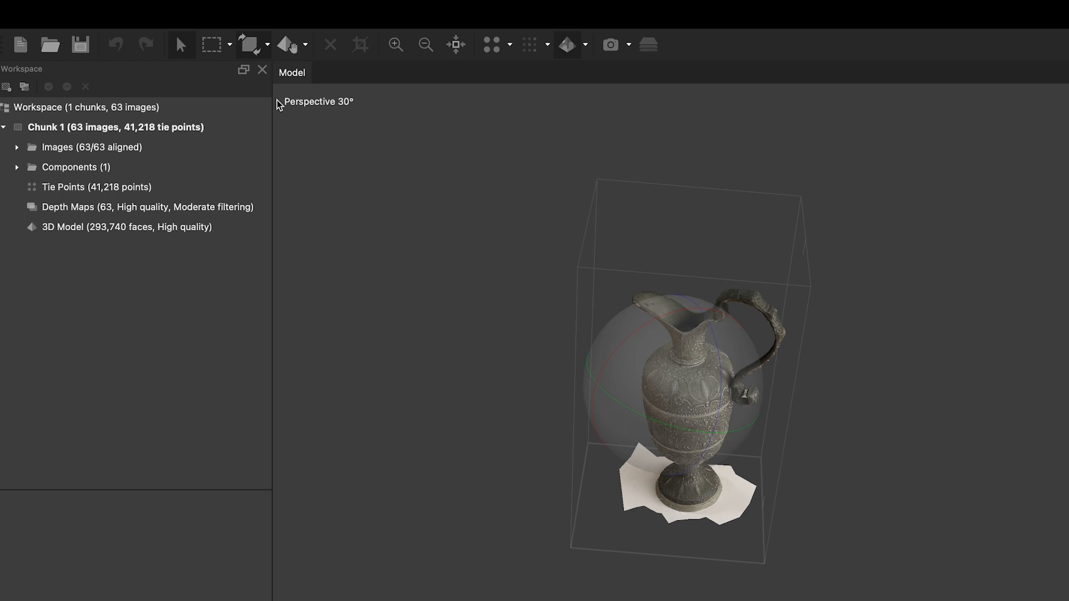
pyautogui.moveTo(198, 60)
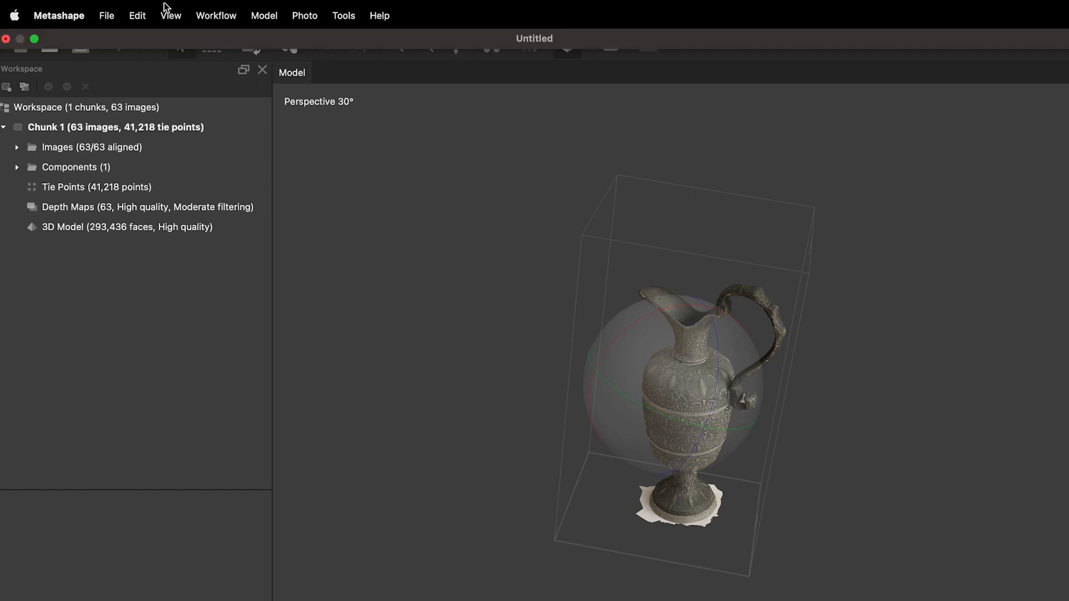
# Save the project as Metal-Jug.psx in the Meshroom Files folder
pyautogui.click(106, 15)
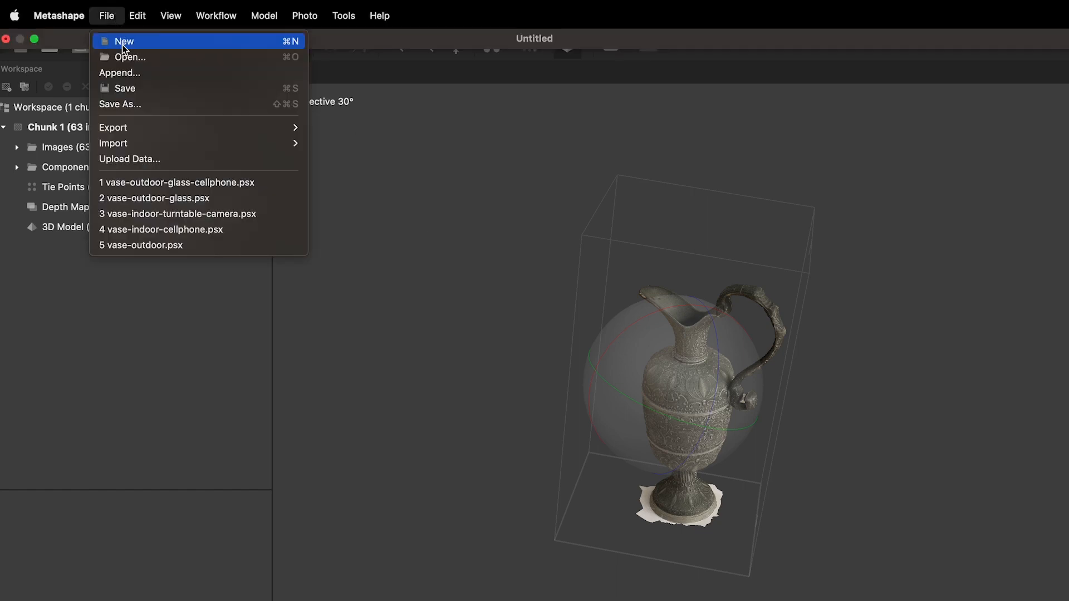
pyautogui.click(120, 104)
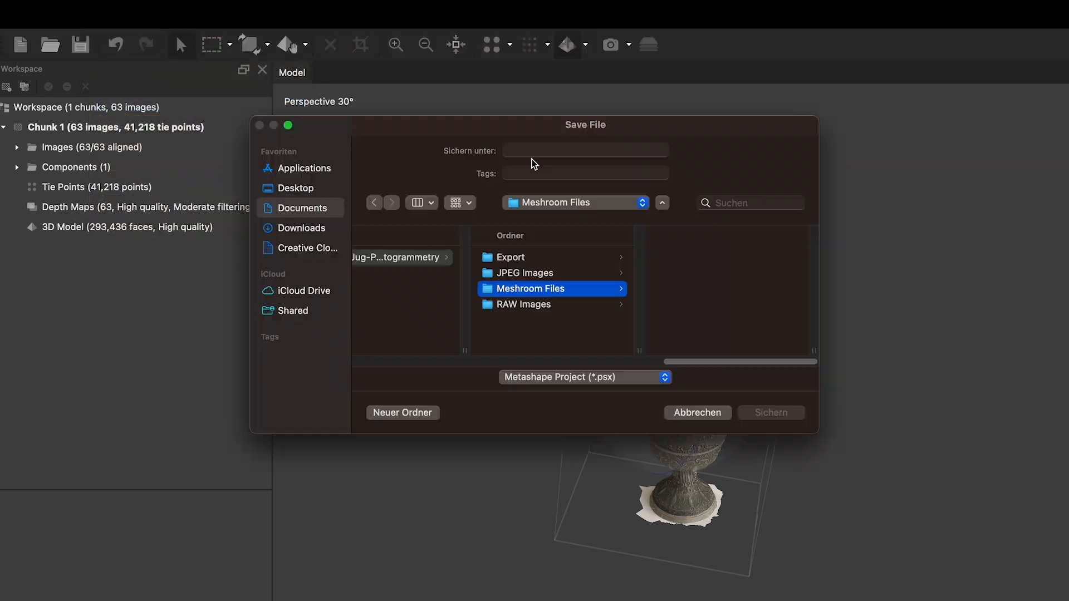
pyautogui.write('Met')
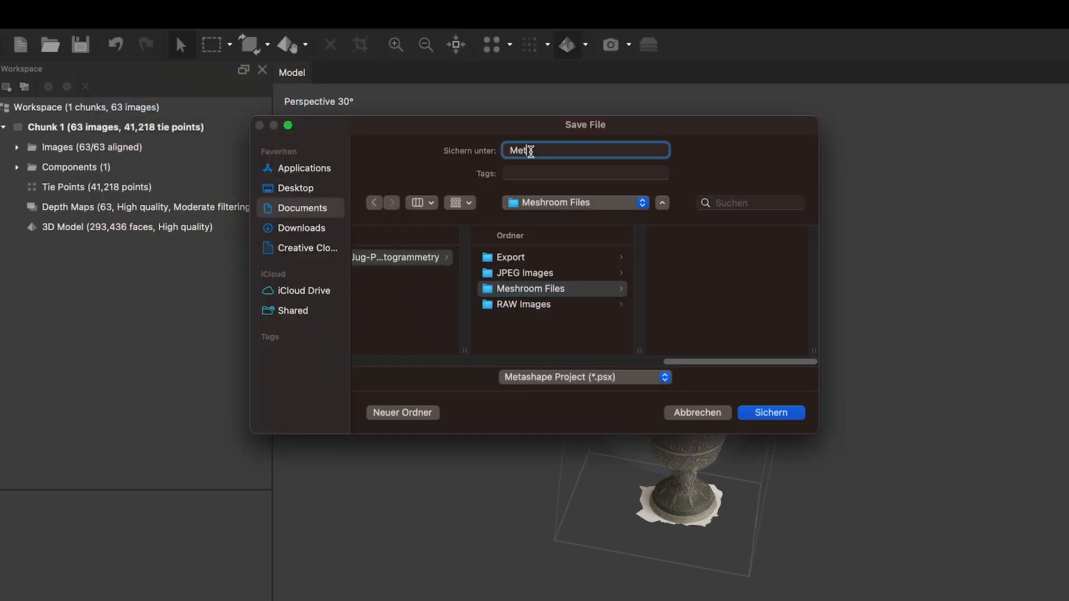
pyautogui.write('al-Jug')
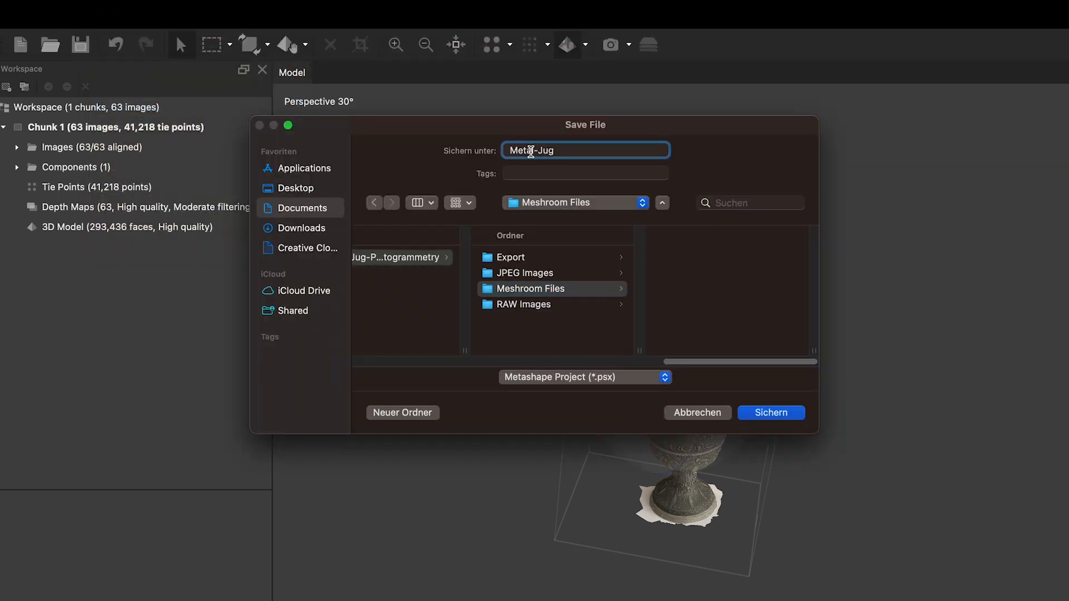
pyautogui.click(769, 412)
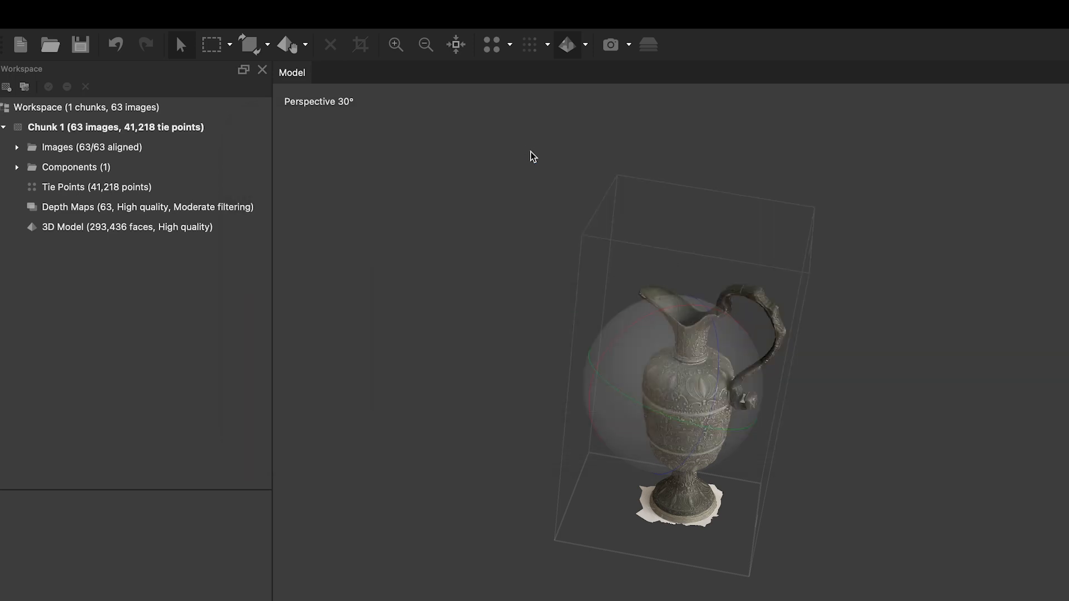
pyautogui.click(107, 14)
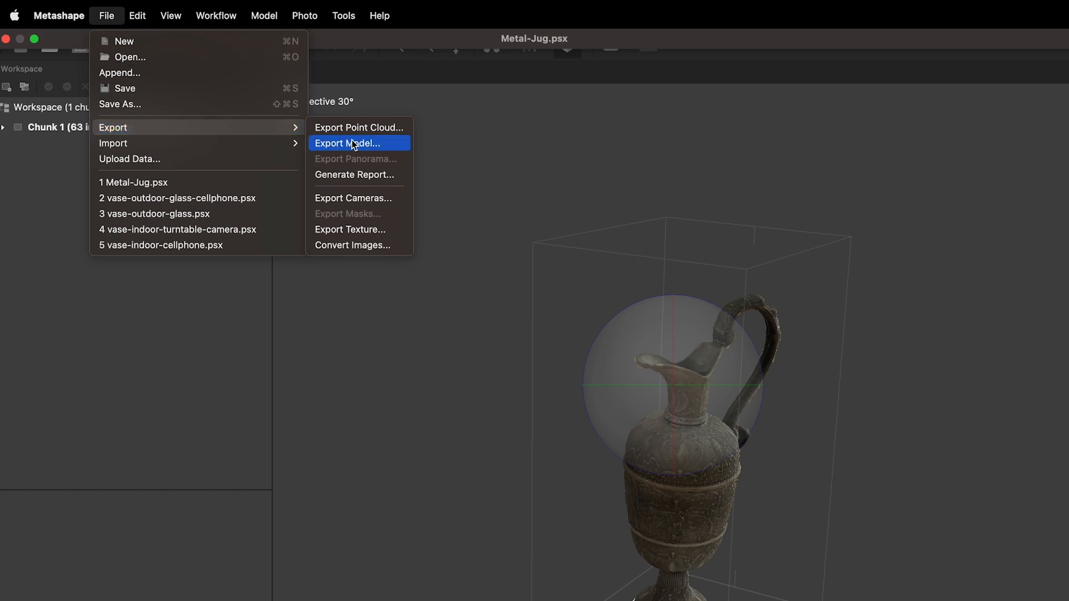
# Export the model as Metal-Jug Wavefront OBJ with texture into the Export folder, running in background
pyautogui.click(351, 144)
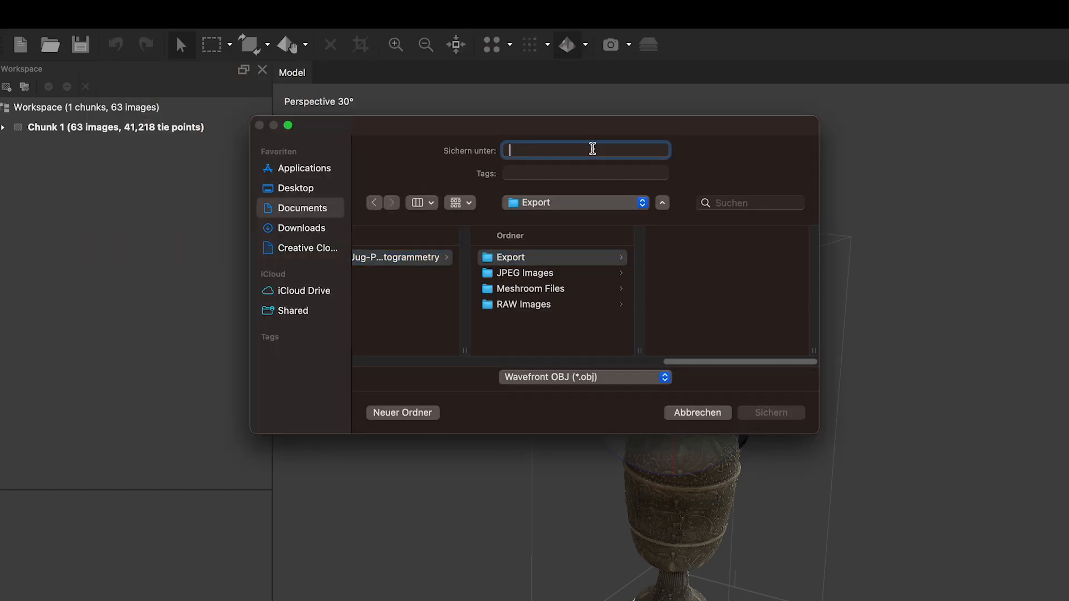
pyautogui.write('Metal')
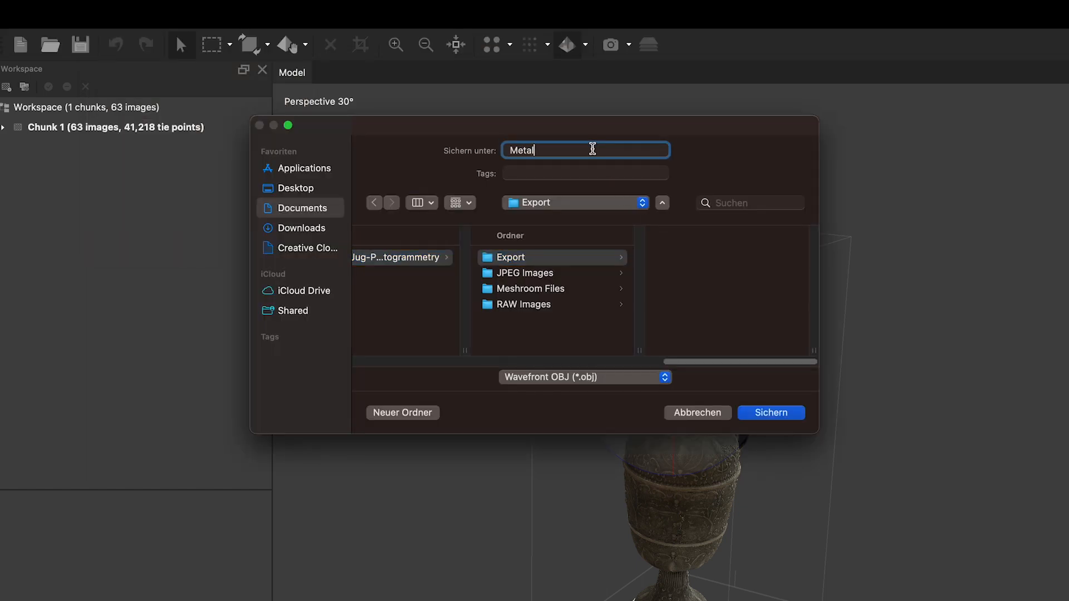
pyautogui.write('-Jug')
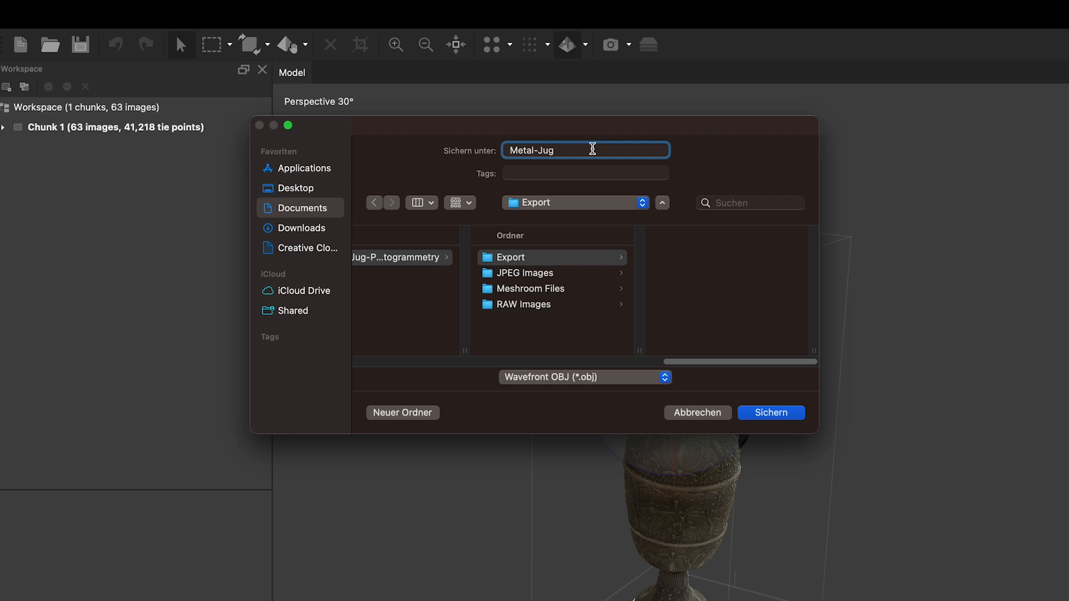
pyautogui.moveTo(633, 330)
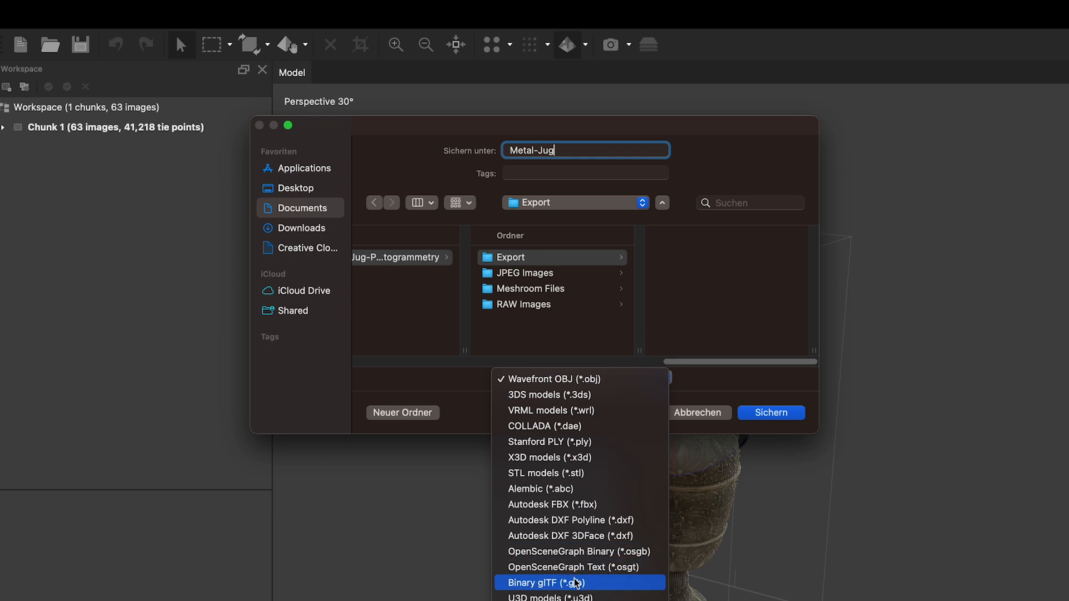
pyautogui.moveTo(579, 457)
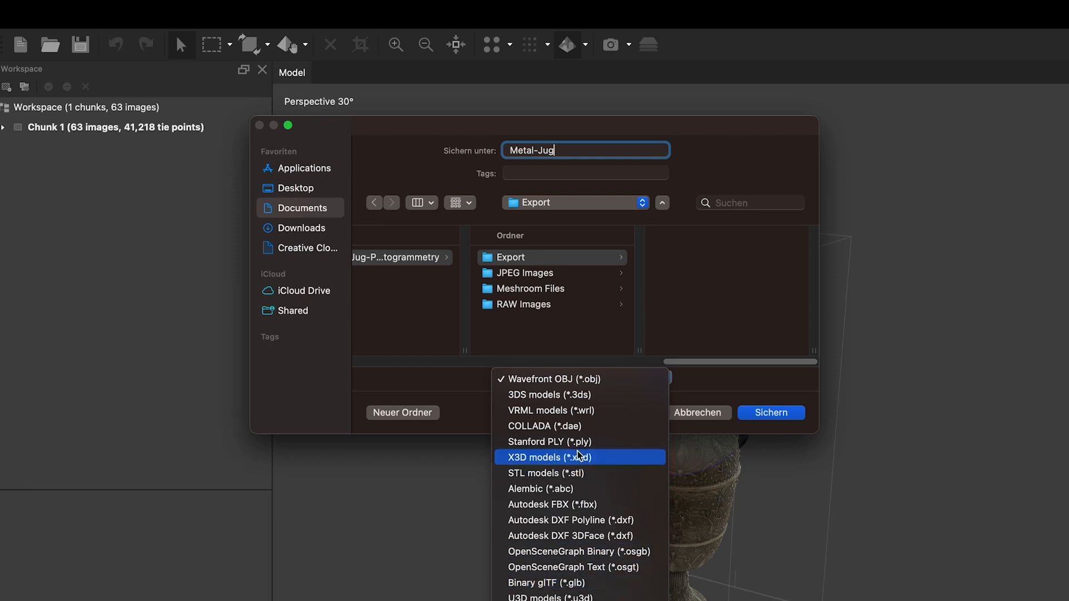
pyautogui.click(583, 377)
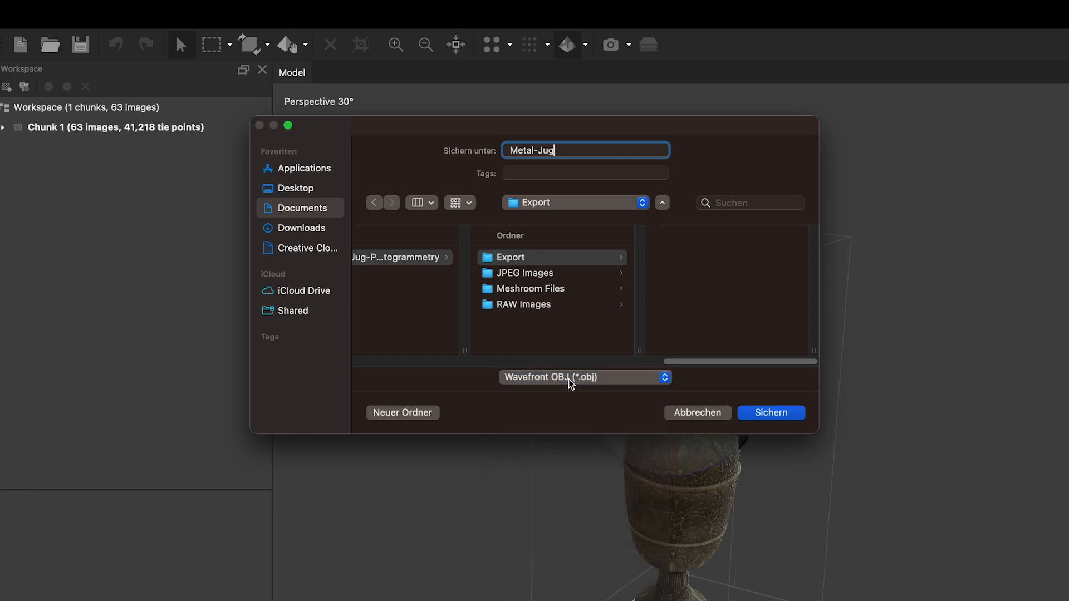
pyautogui.click(769, 412)
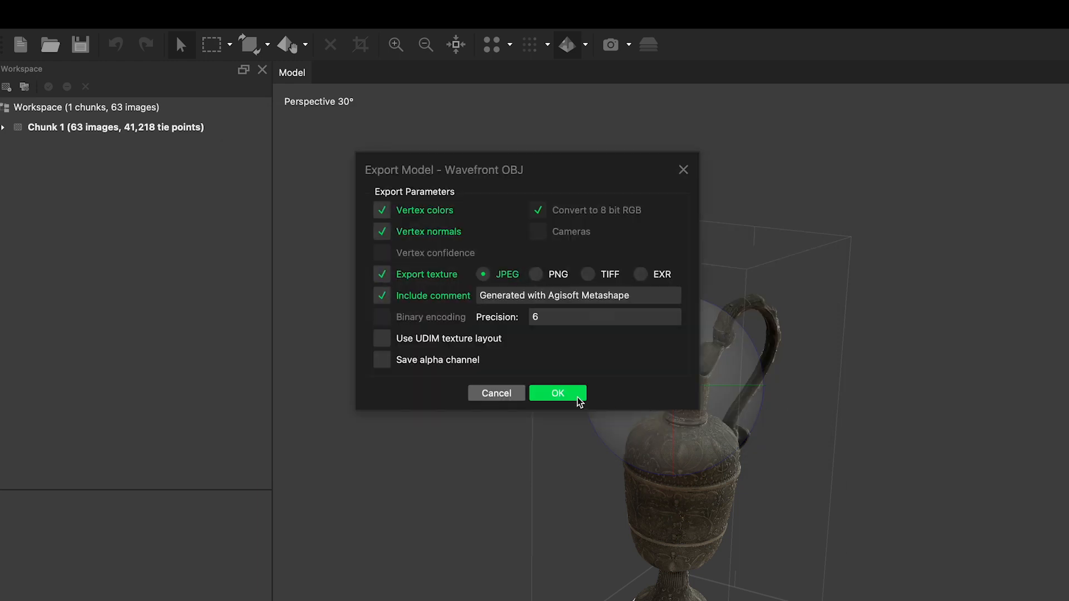
pyautogui.click(557, 393)
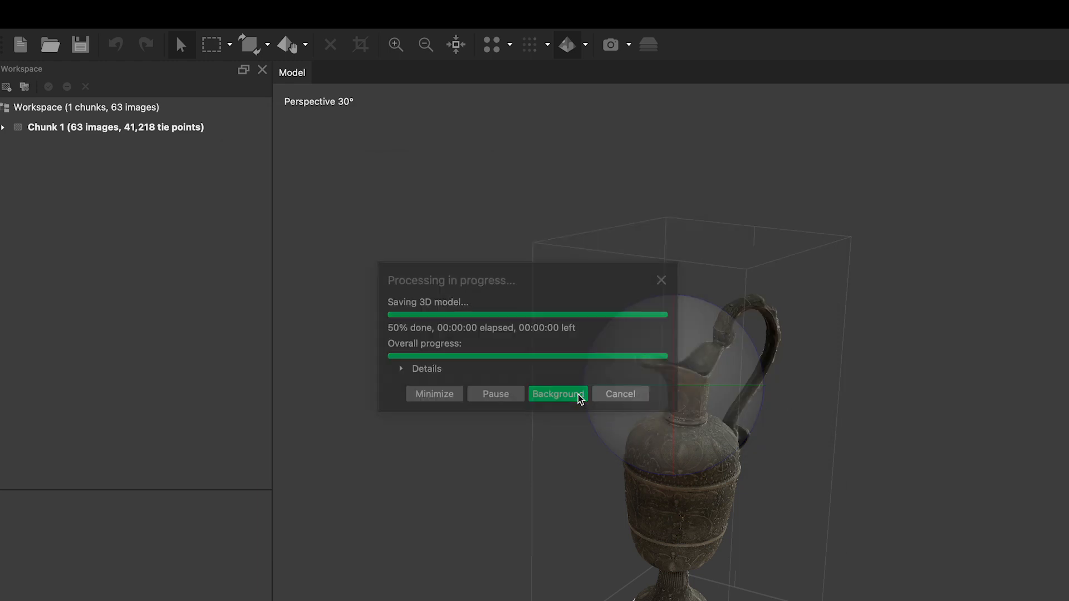
pyautogui.click(557, 393)
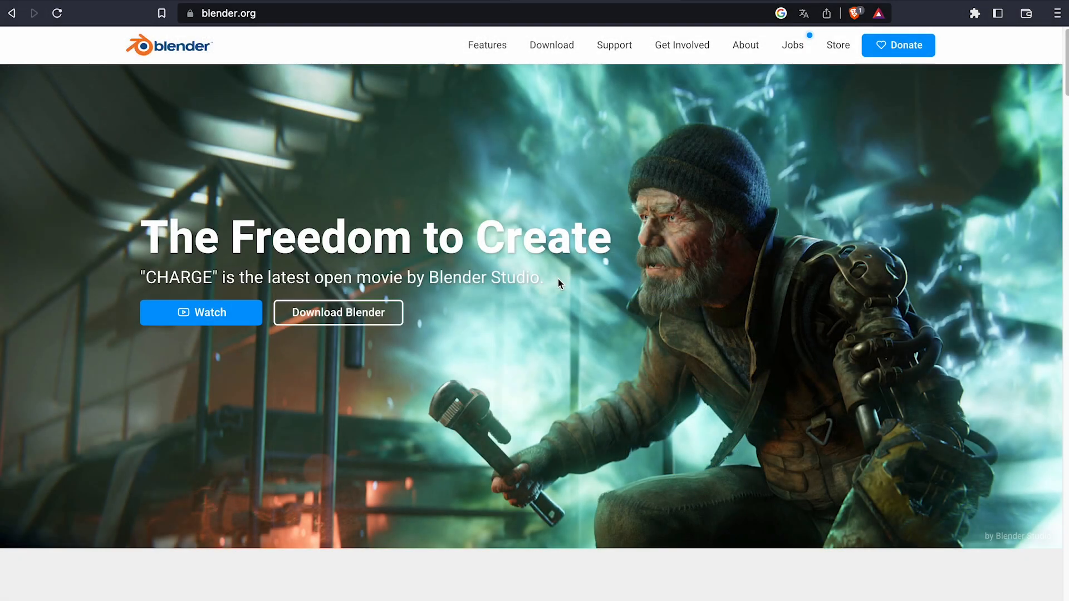
pyautogui.scroll(-3)
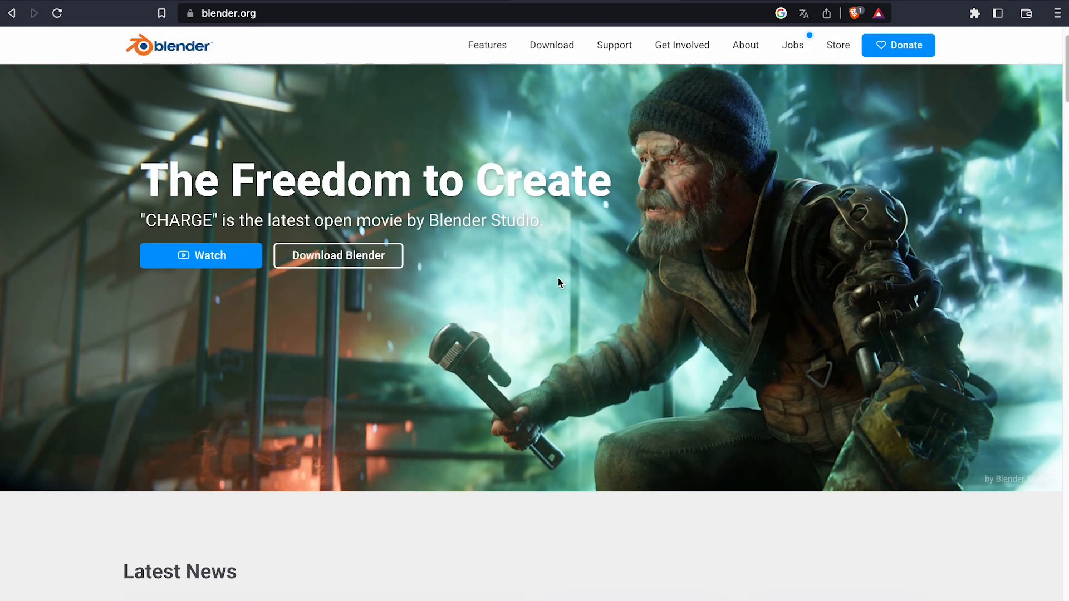
pyautogui.scroll(-3)
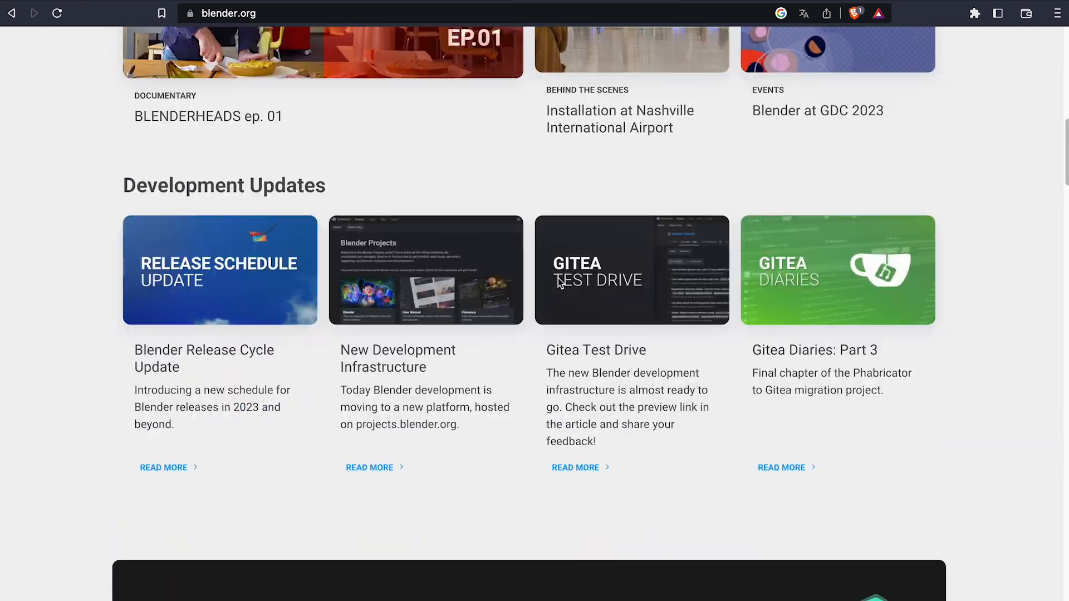
pyautogui.scroll(-3)
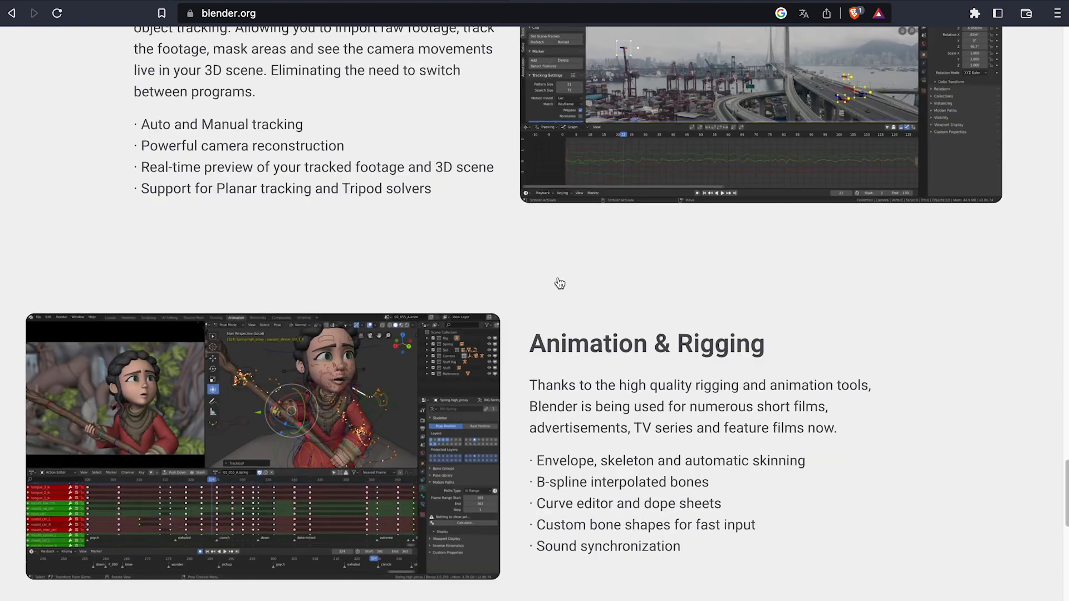
pyautogui.scroll(-3)
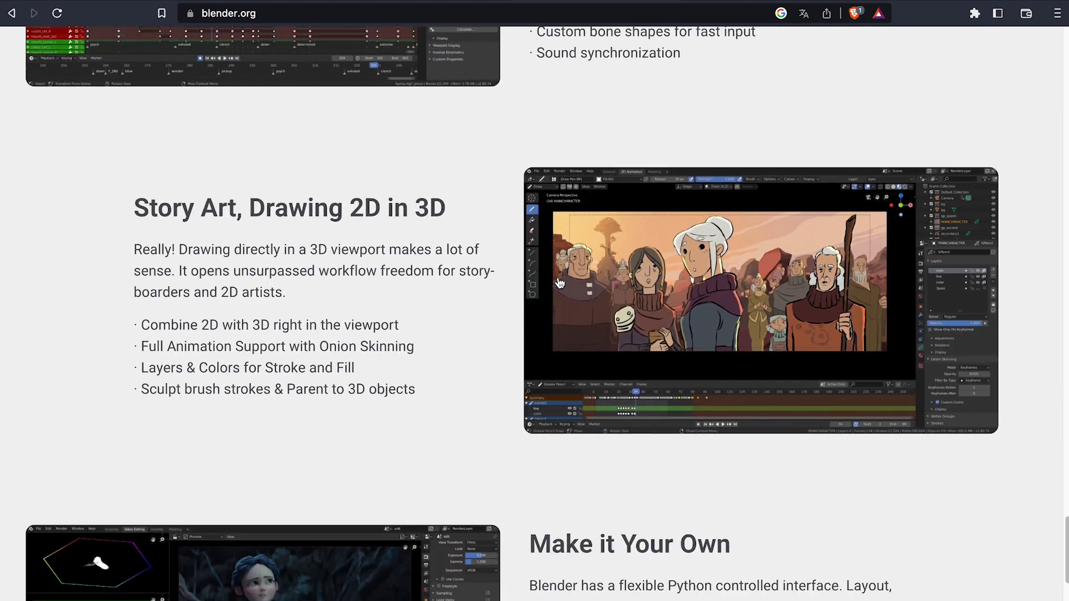
pyautogui.scroll(3)
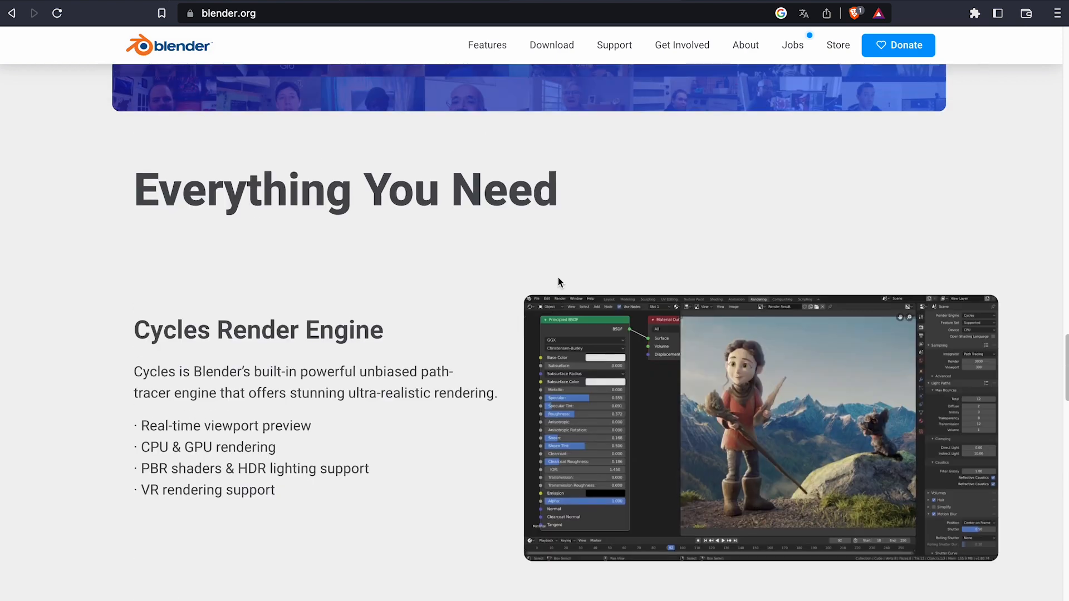
pyautogui.scroll(-3)
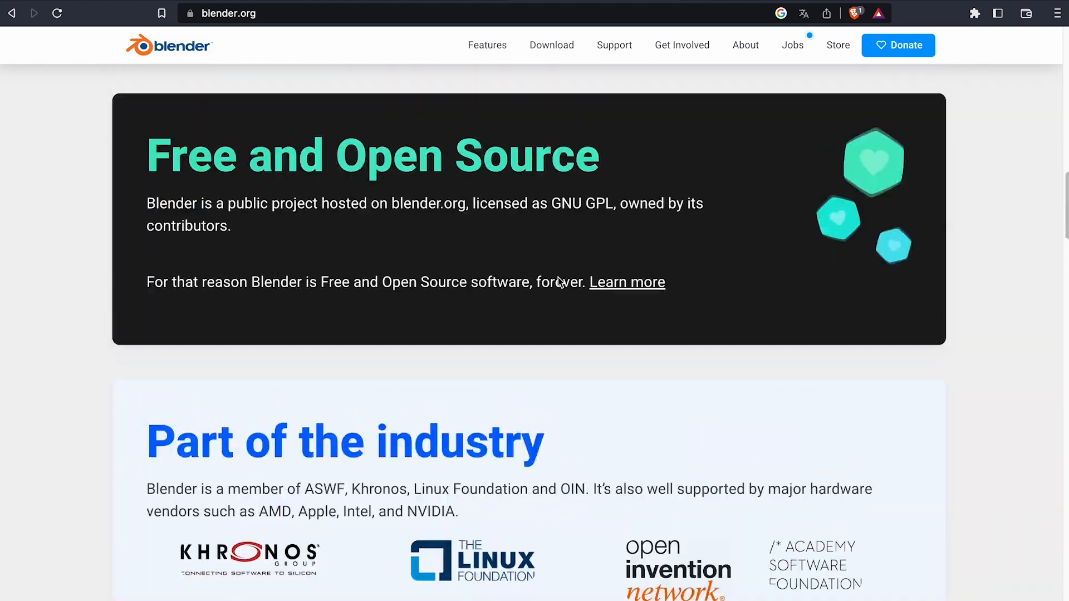
pyautogui.scroll(3)
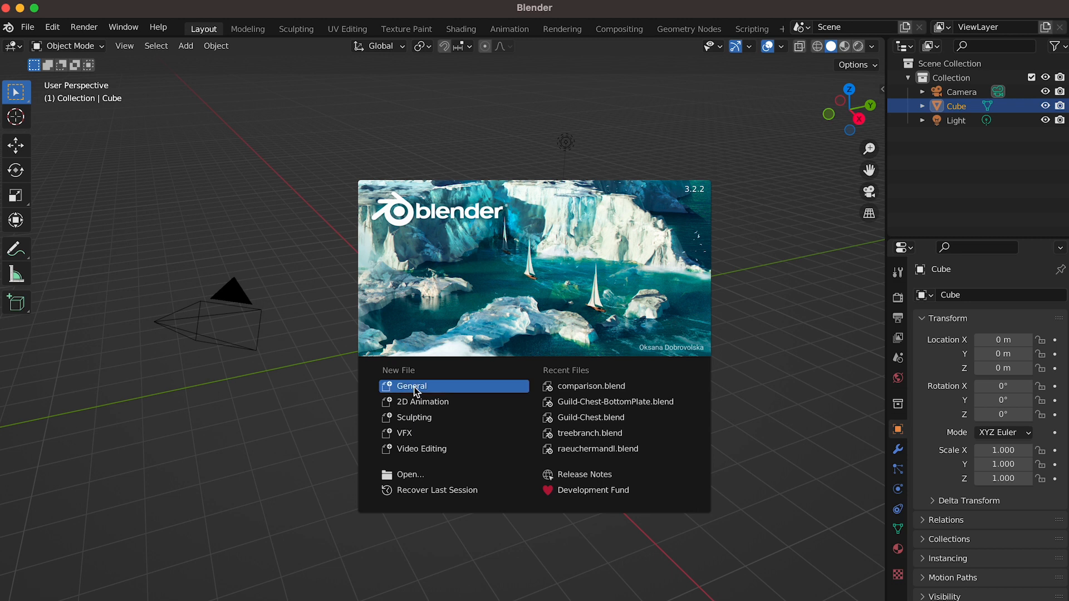
# Start a General scene and import Metal-jug.obj from the Export folder, then select the jug
pyautogui.click(411, 386)
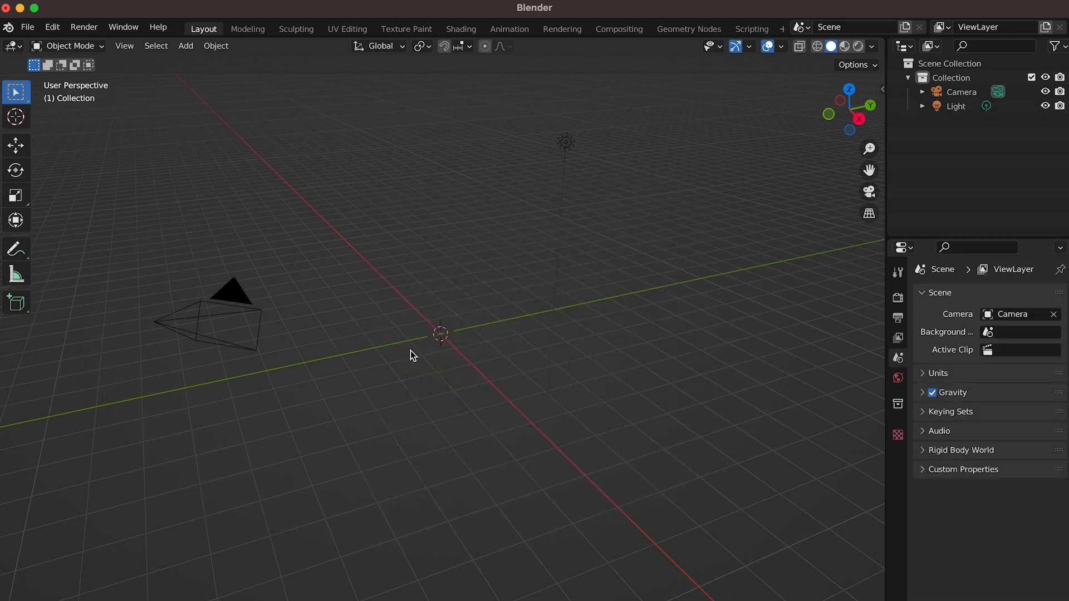
pyautogui.click(27, 26)
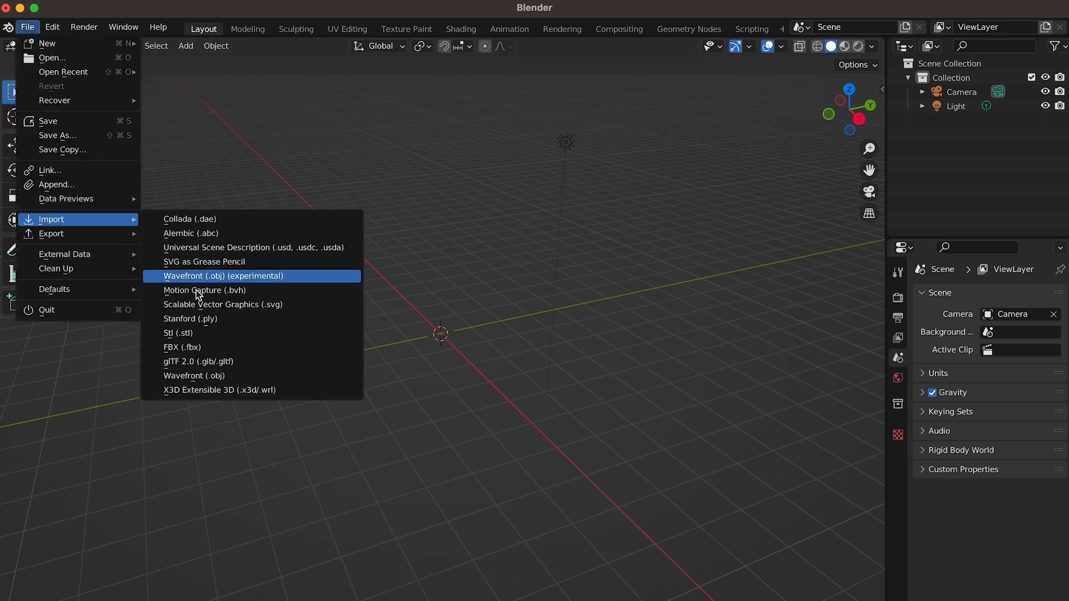
pyautogui.moveTo(198, 375)
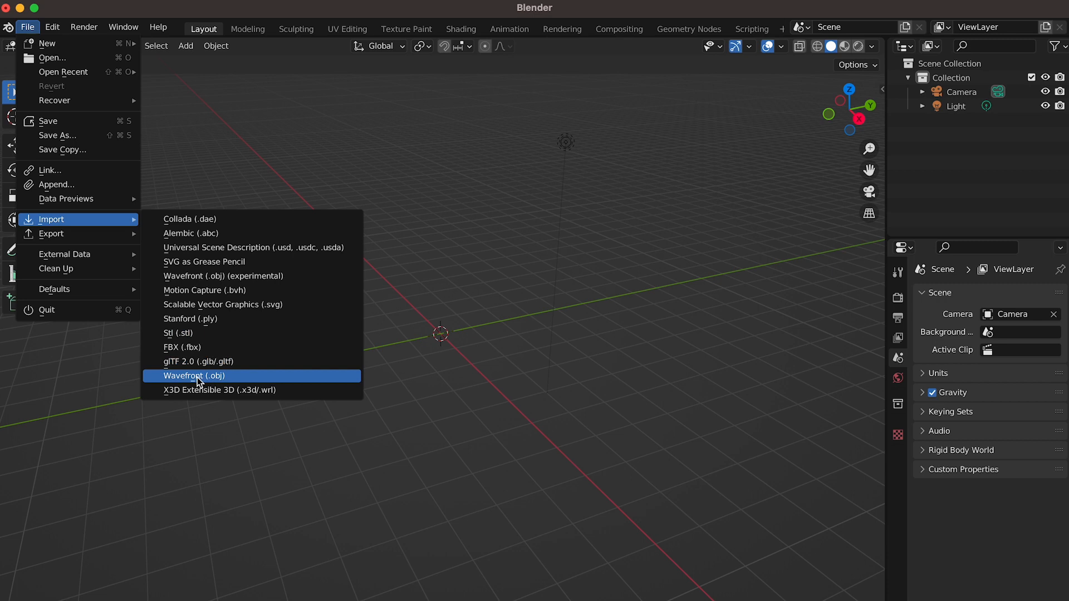
pyautogui.click(194, 376)
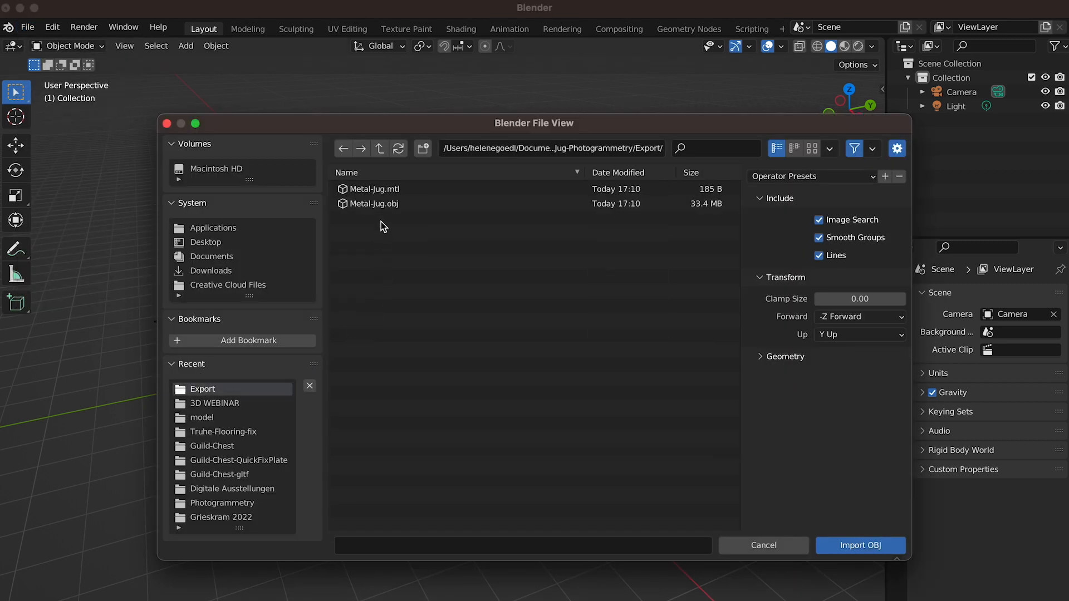
pyautogui.click(377, 202)
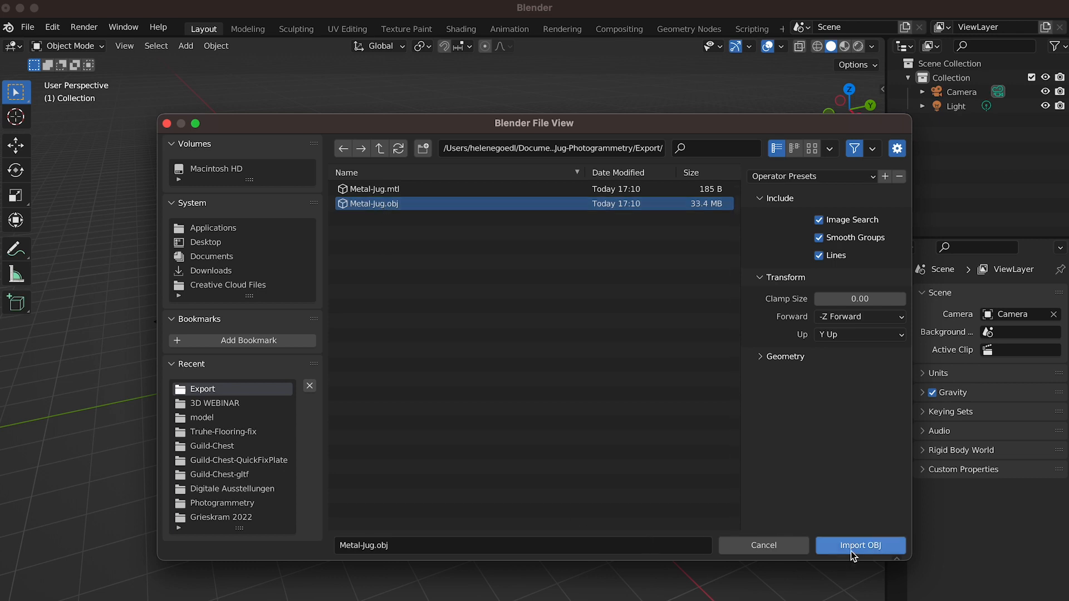
pyautogui.click(860, 544)
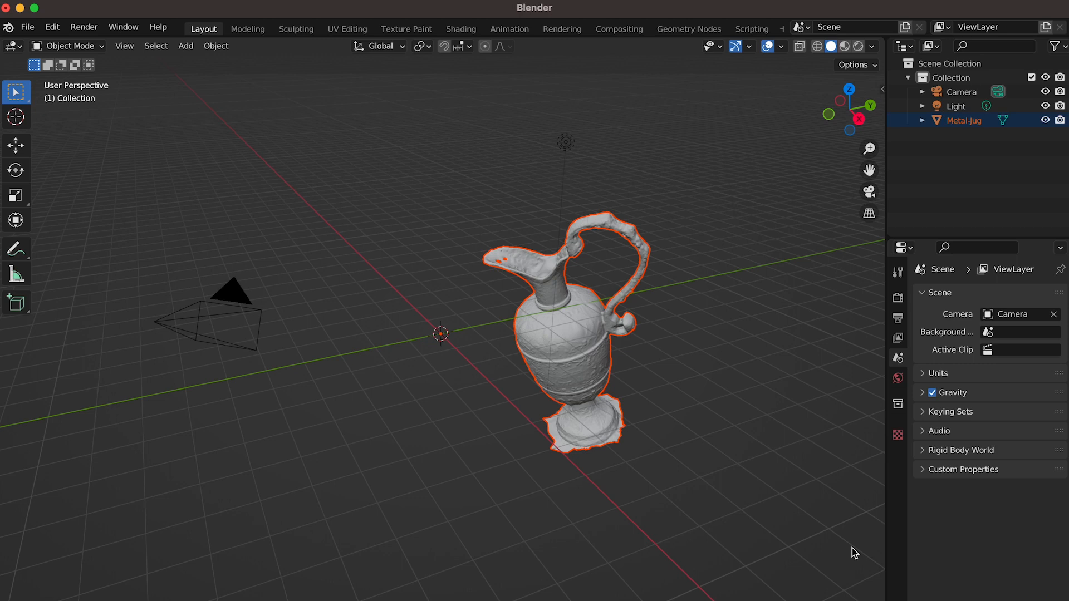
pyautogui.moveTo(482, 394)
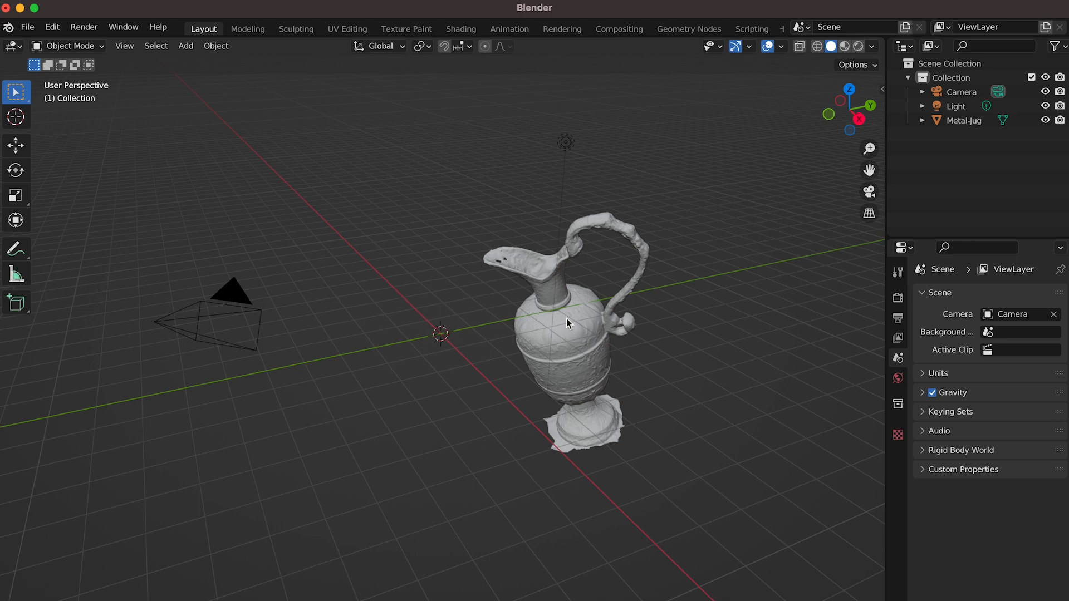
pyautogui.click(568, 324)
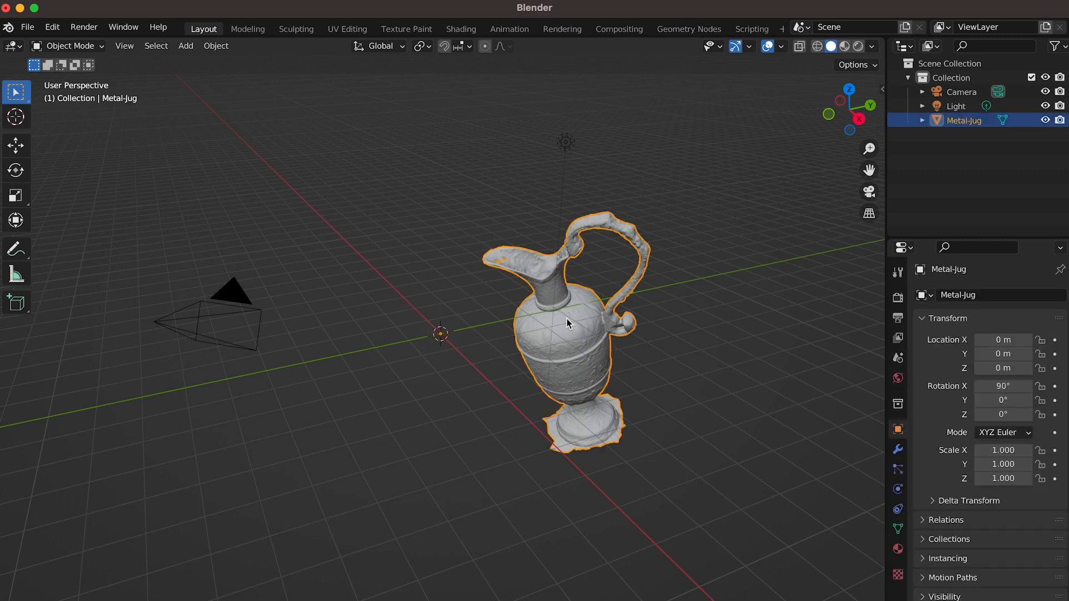
pyautogui.moveTo(558, 335)
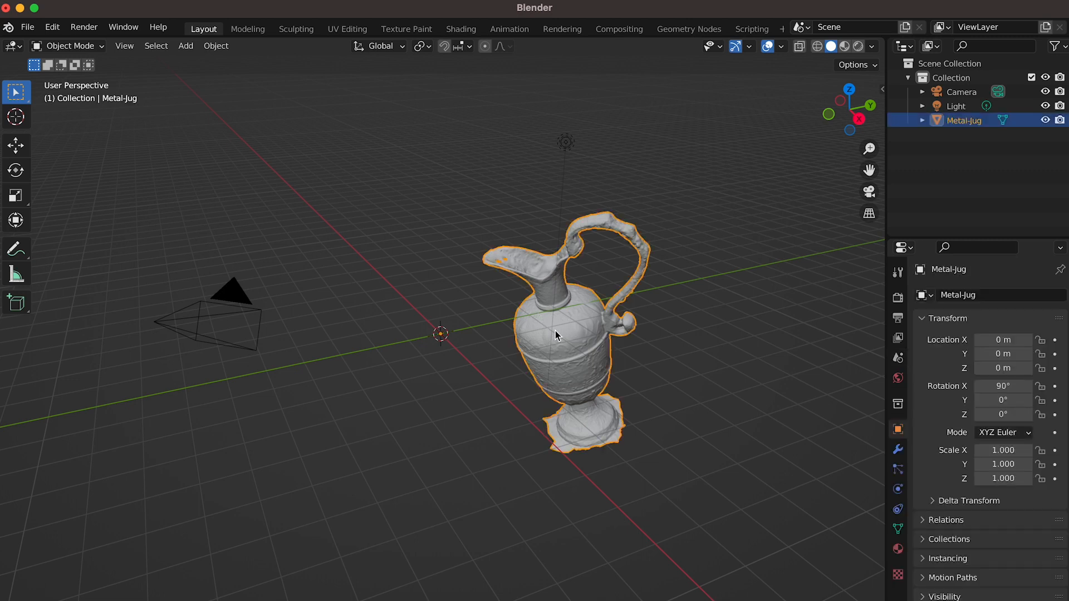
pyautogui.moveTo(572, 366)
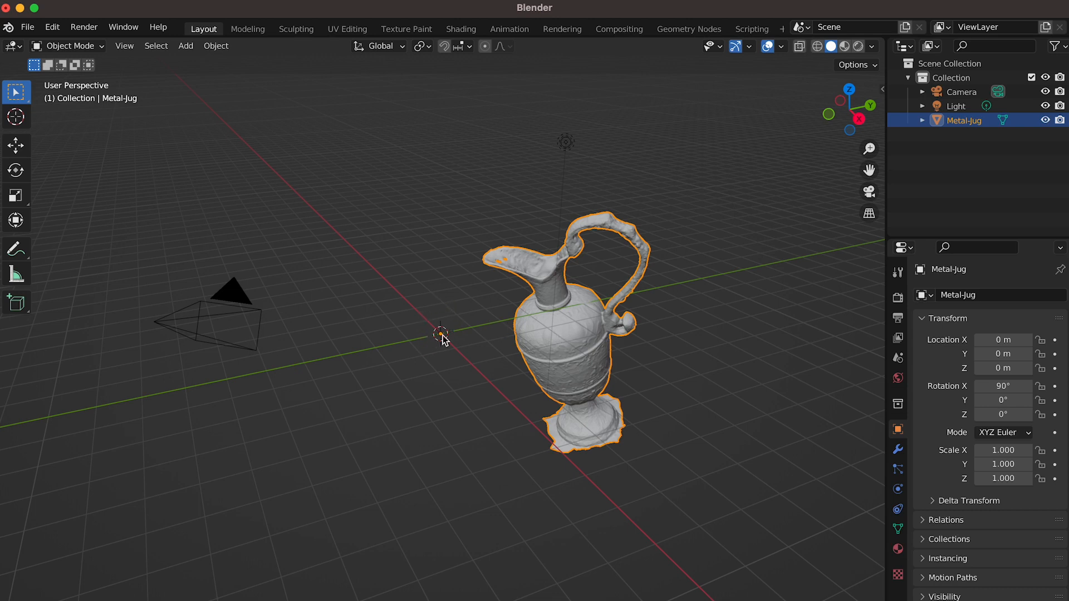
pyautogui.moveTo(544, 476)
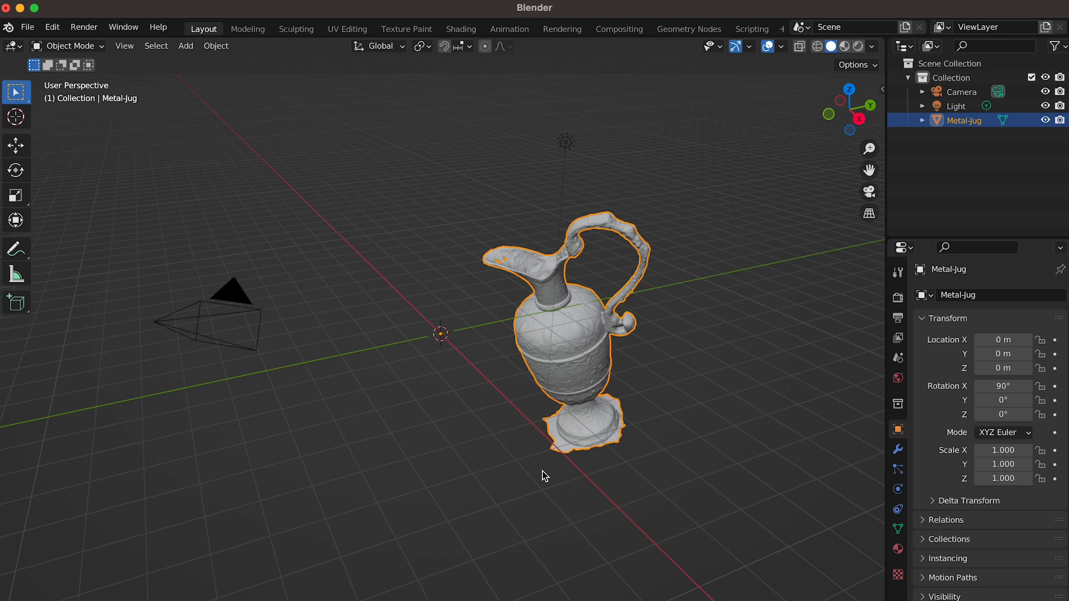
pyautogui.moveTo(344, 279)
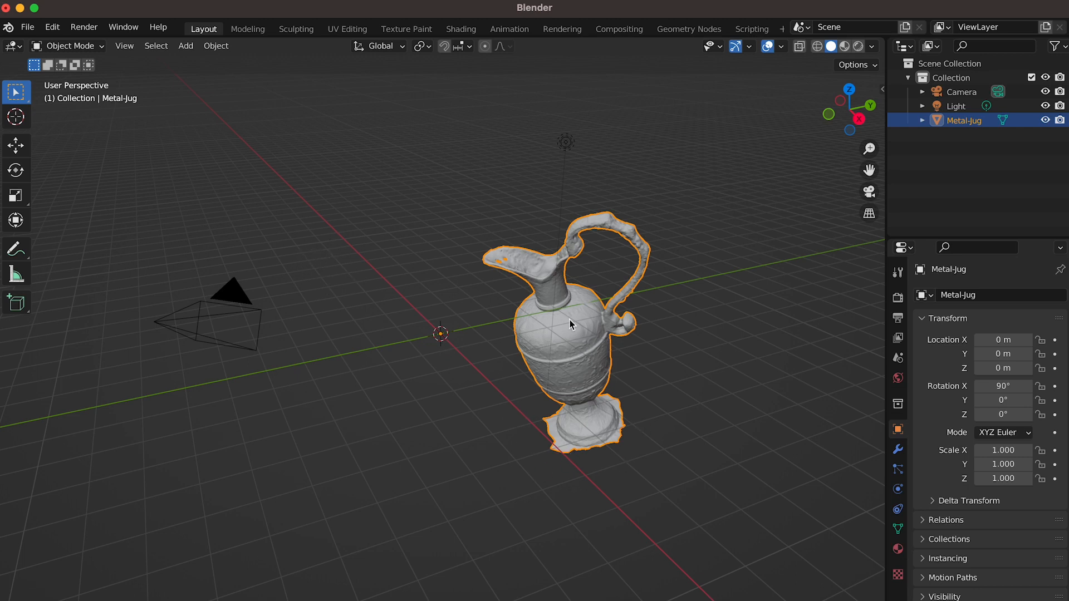
pyautogui.moveTo(576, 334)
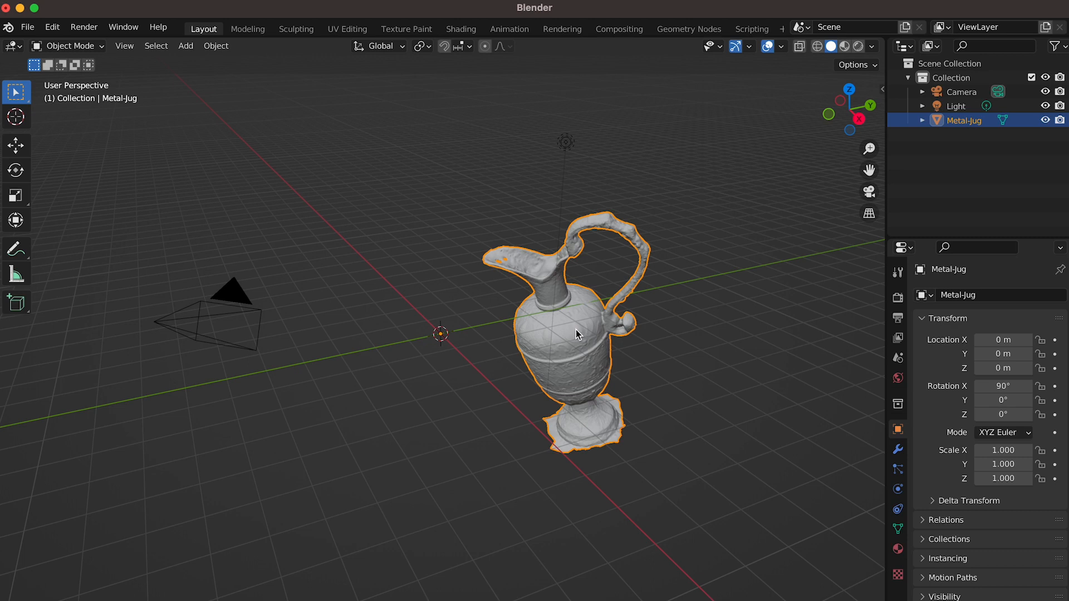
pyautogui.moveTo(560, 326)
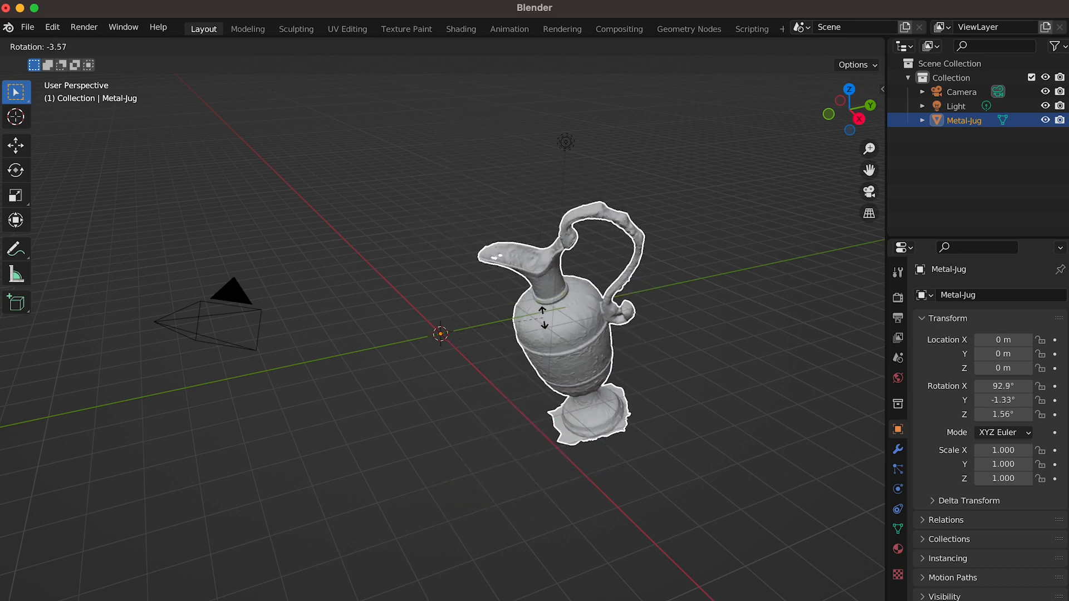
# Set the jug's origin to its center of mass (volume) and begin rotating it upright
pyautogui.rightClick(558, 307)
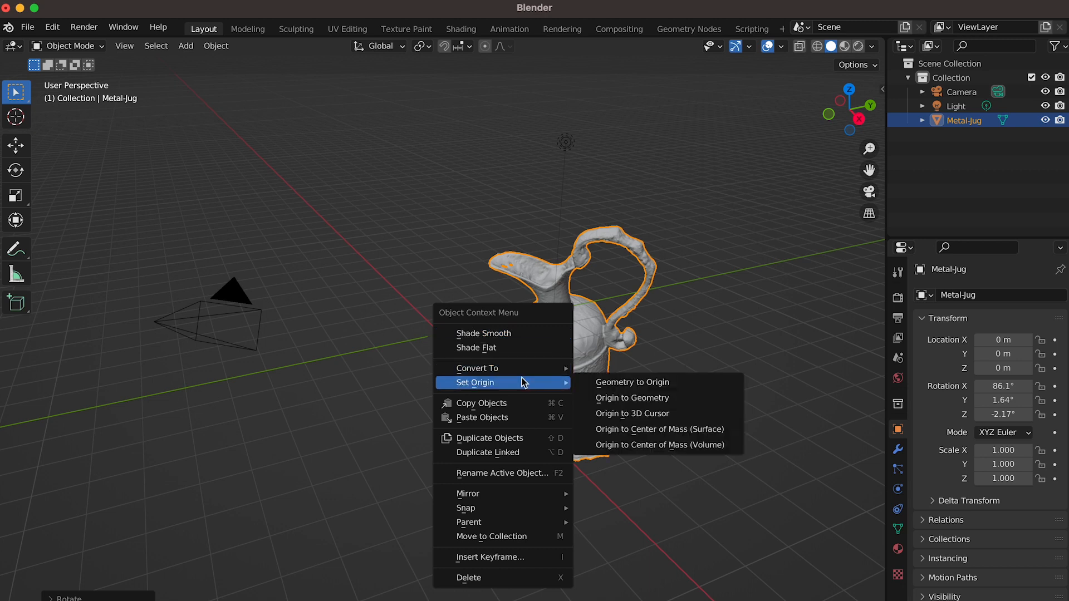
pyautogui.moveTo(658, 445)
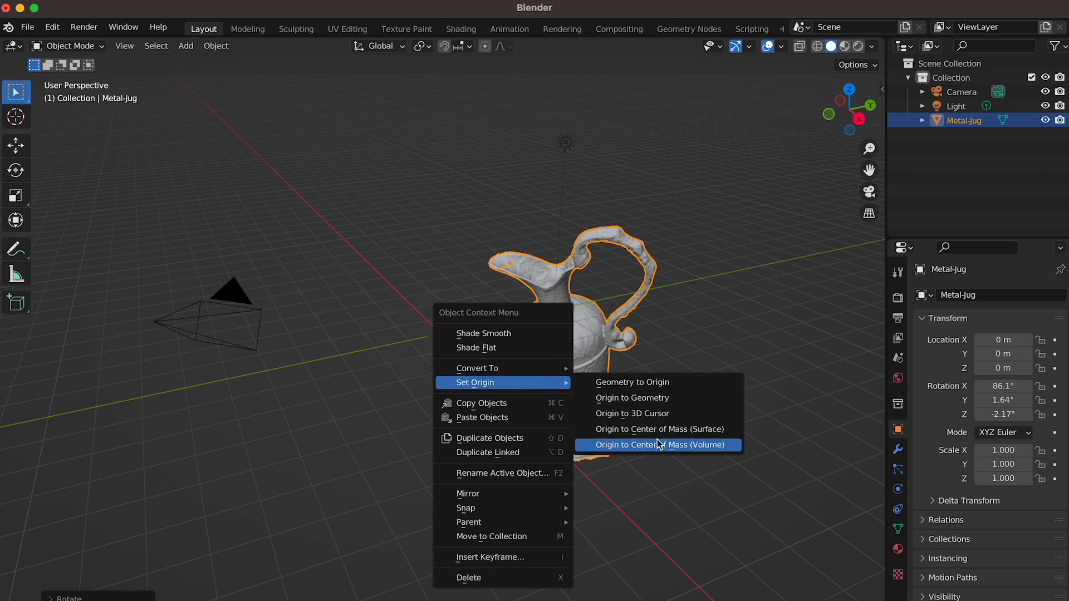
pyautogui.click(659, 444)
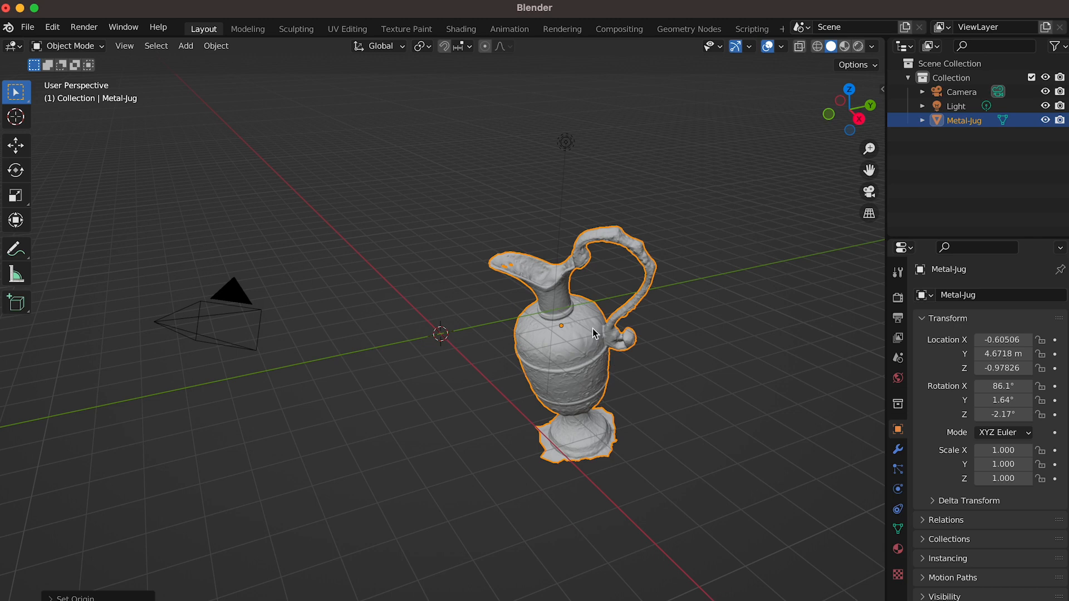
pyautogui.moveTo(570, 343)
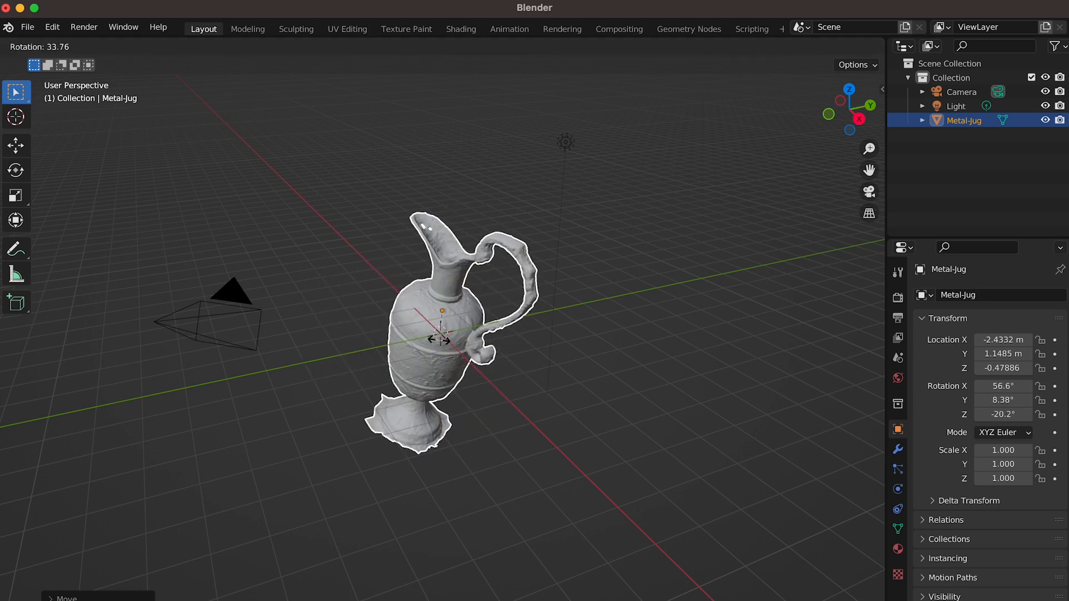
pyautogui.press('Tab')
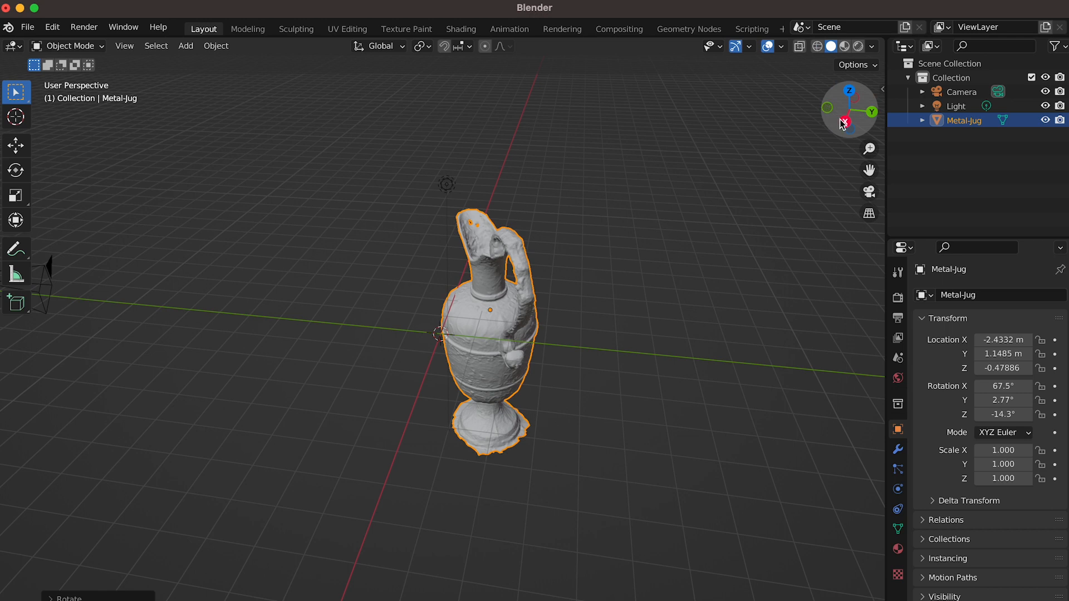
# Check the jug's lean from the Right and Back orthographic views via the gizmo
pyautogui.click(844, 121)
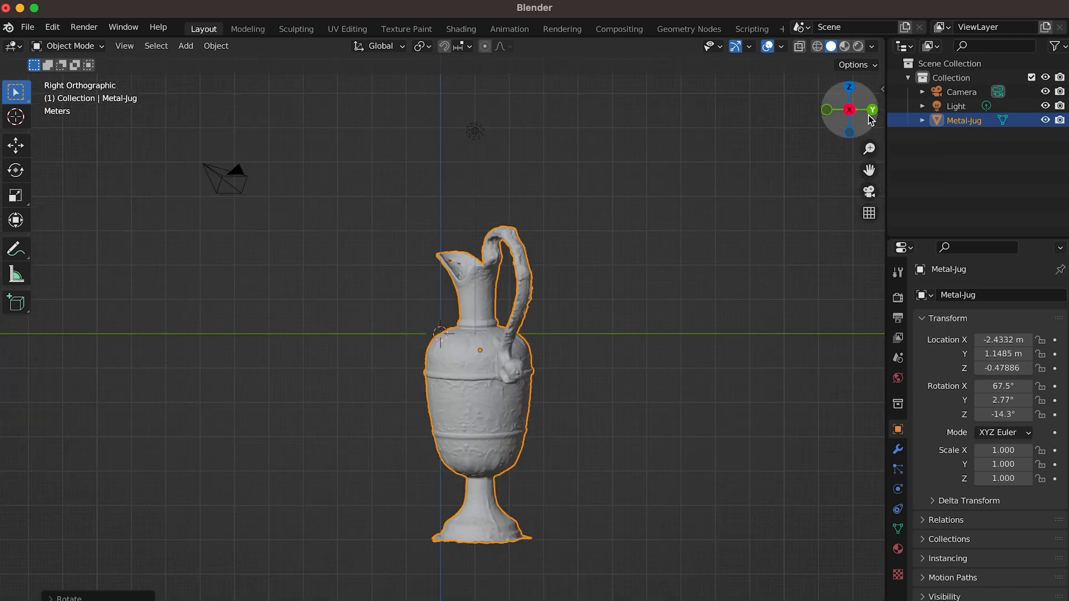
pyautogui.click(873, 110)
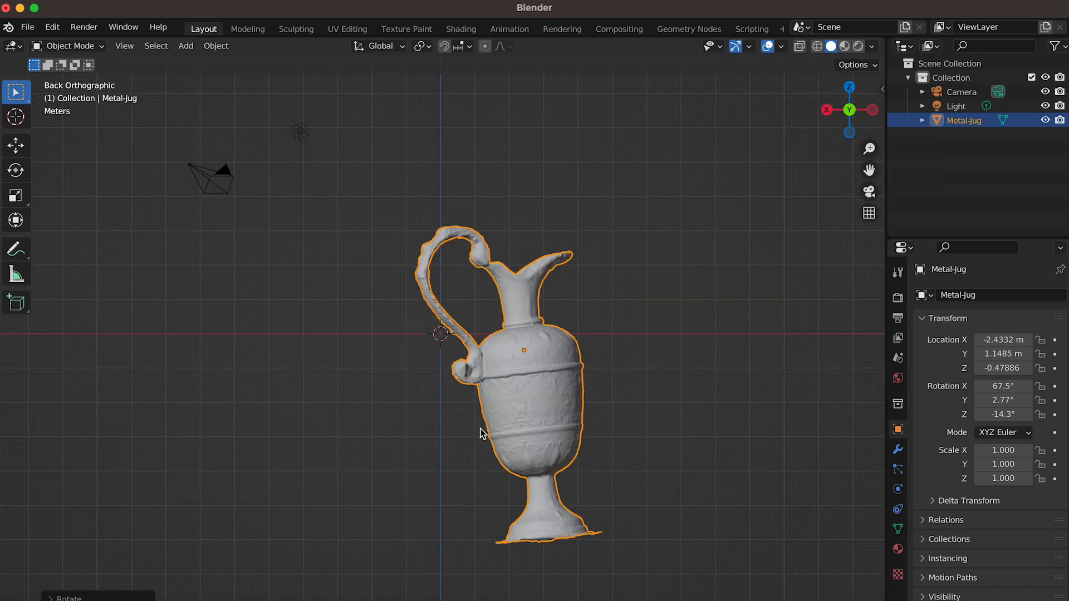
pyautogui.moveTo(479, 433)
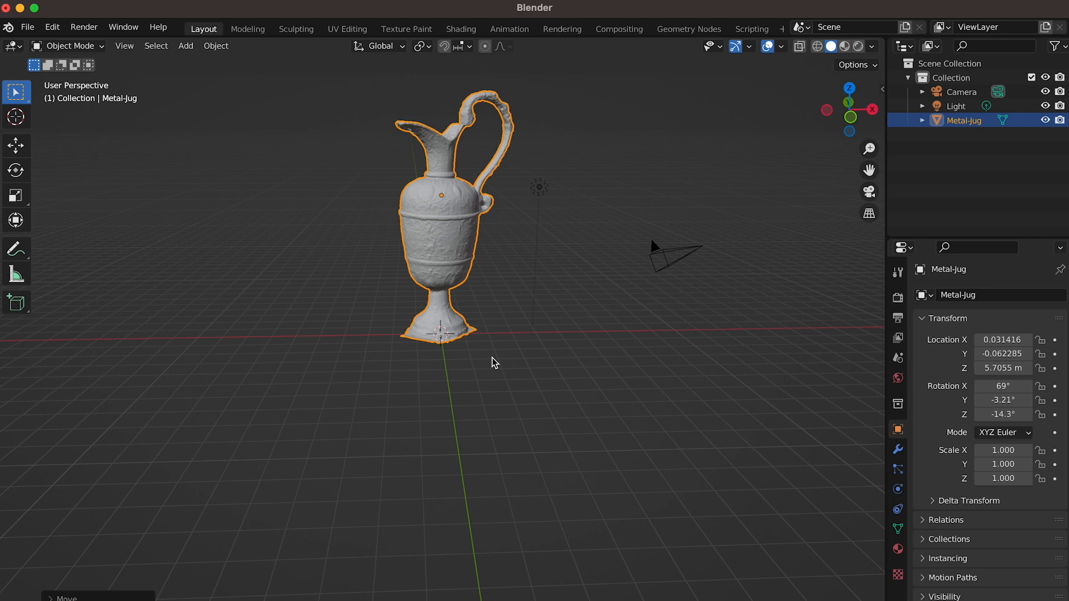
pyautogui.moveTo(462, 331)
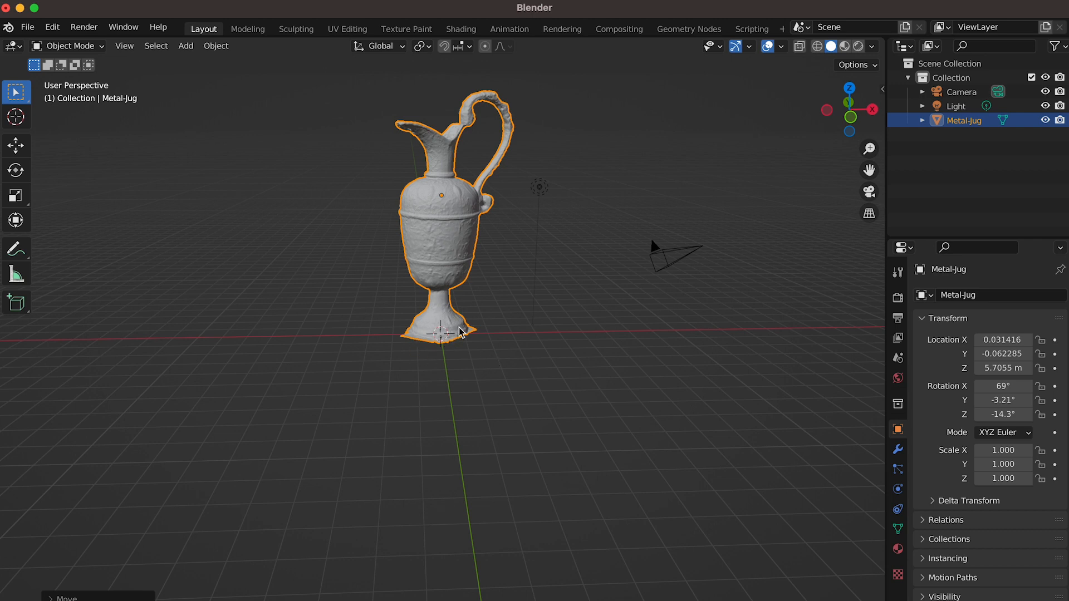
pyautogui.moveTo(493, 338)
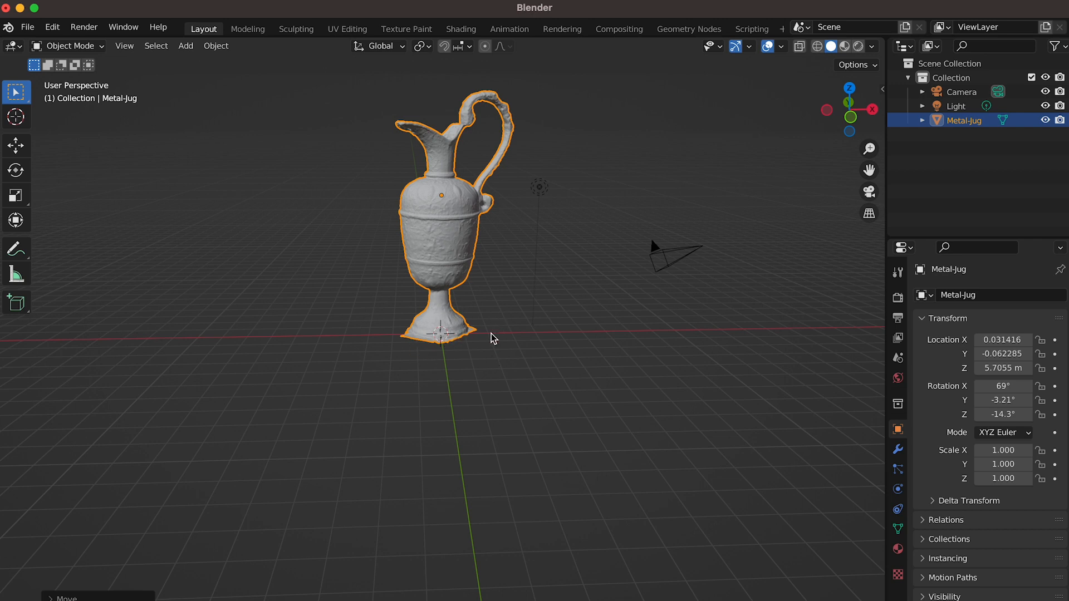
pyautogui.moveTo(217, 89)
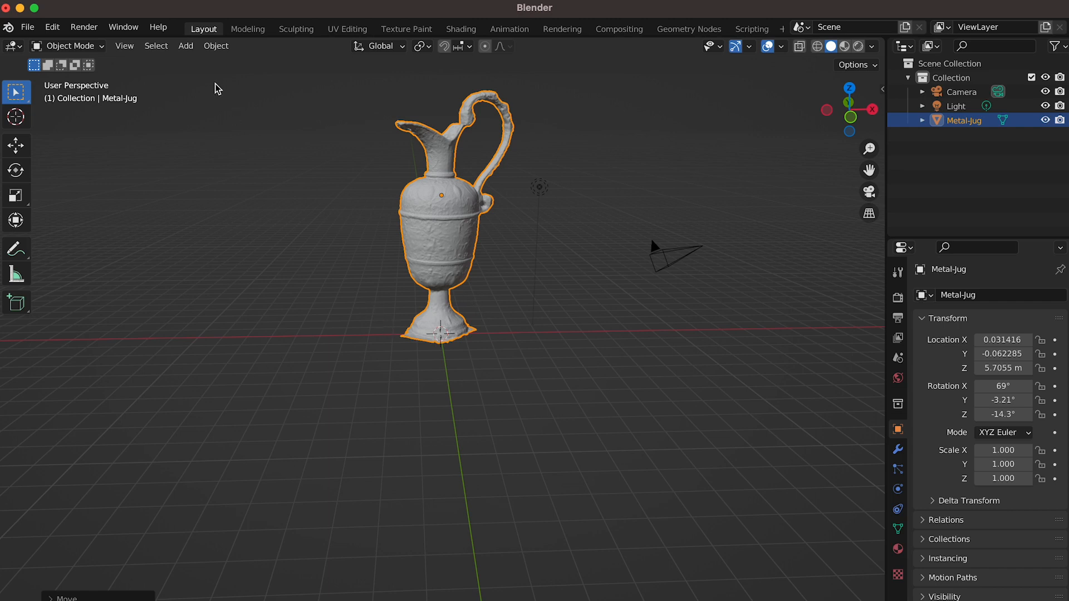
# Add a mesh plane, scale it to about 2.709 and place it across the jug's base as a cutter
pyautogui.click(185, 46)
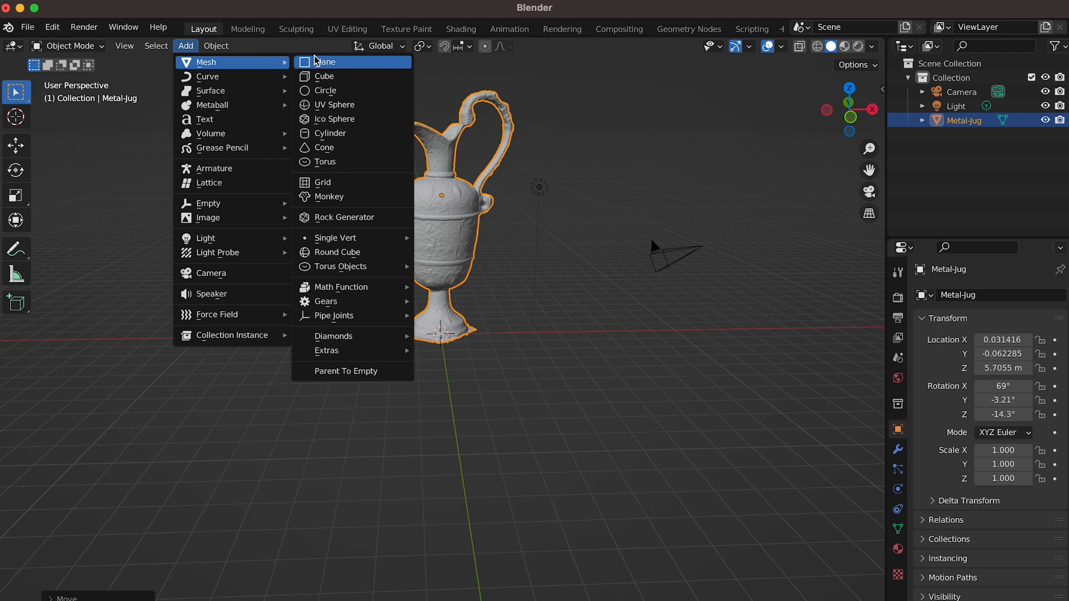
pyautogui.click(326, 63)
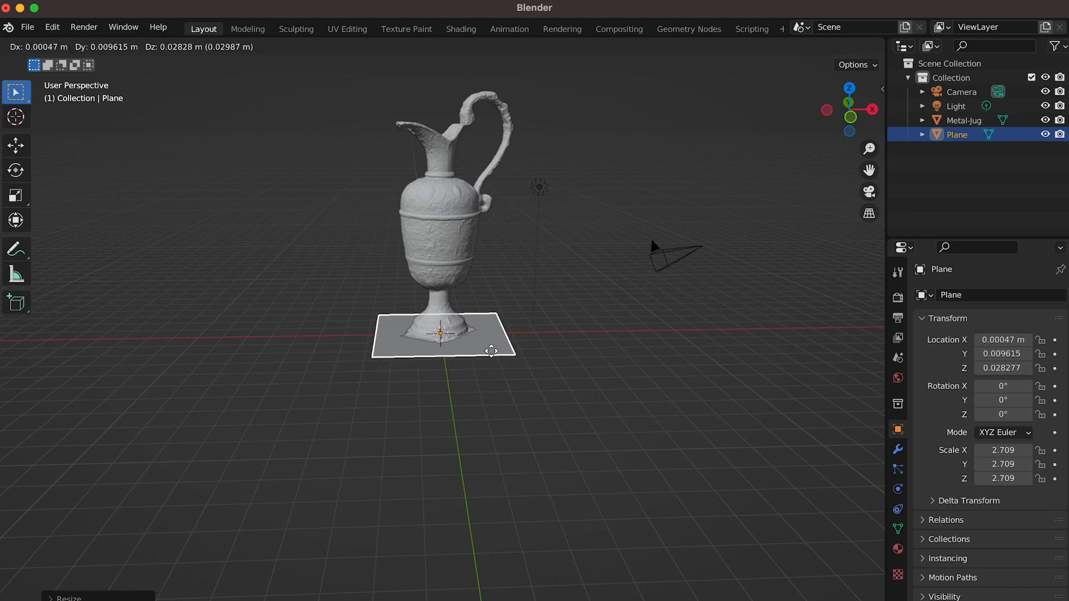
pyautogui.moveTo(488, 348)
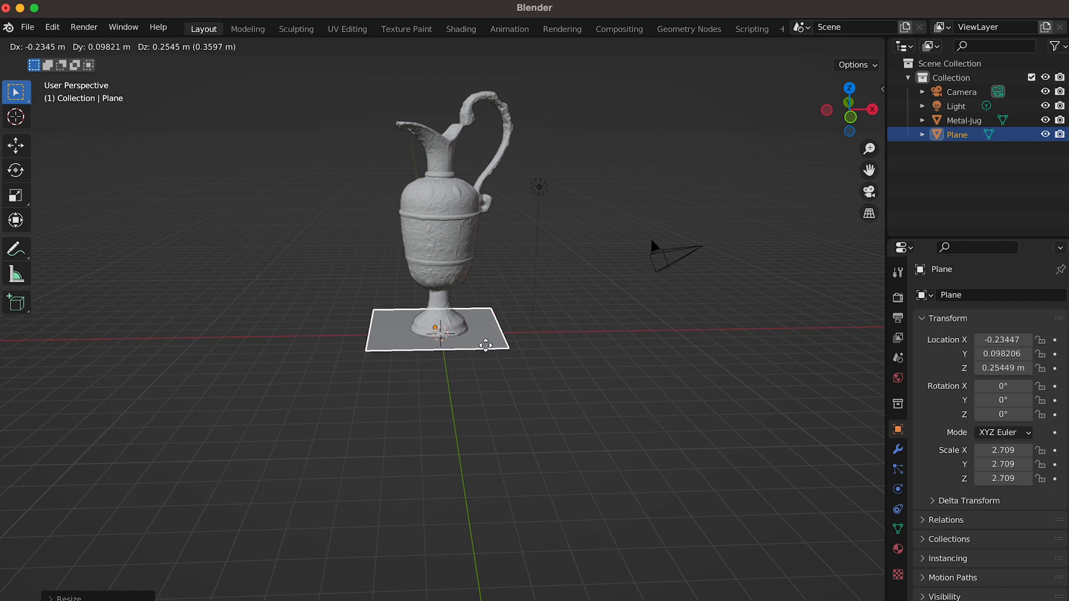
pyautogui.click(486, 345)
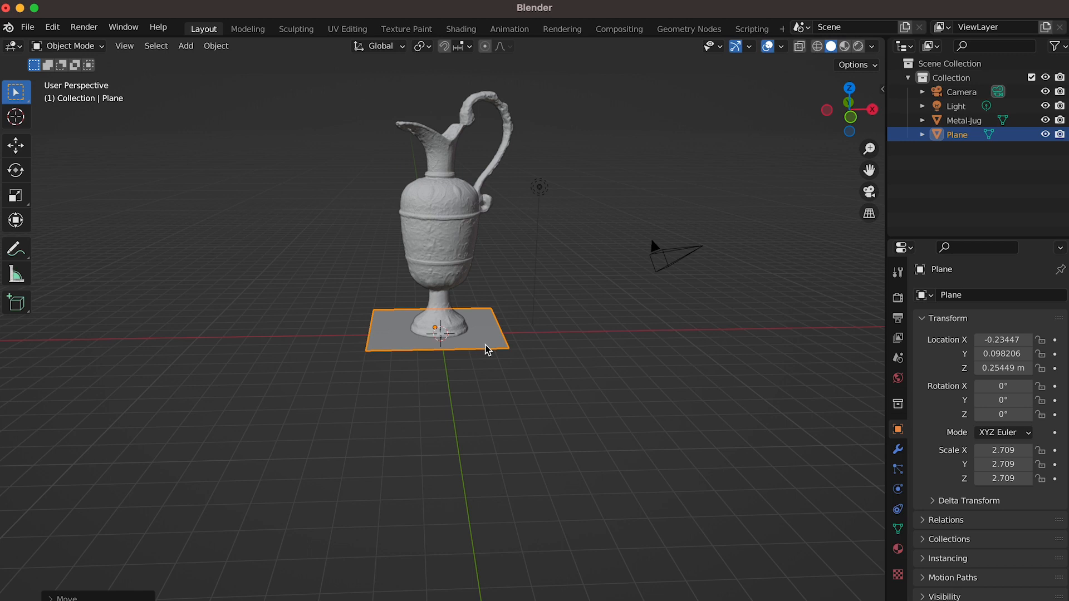
pyautogui.click(439, 232)
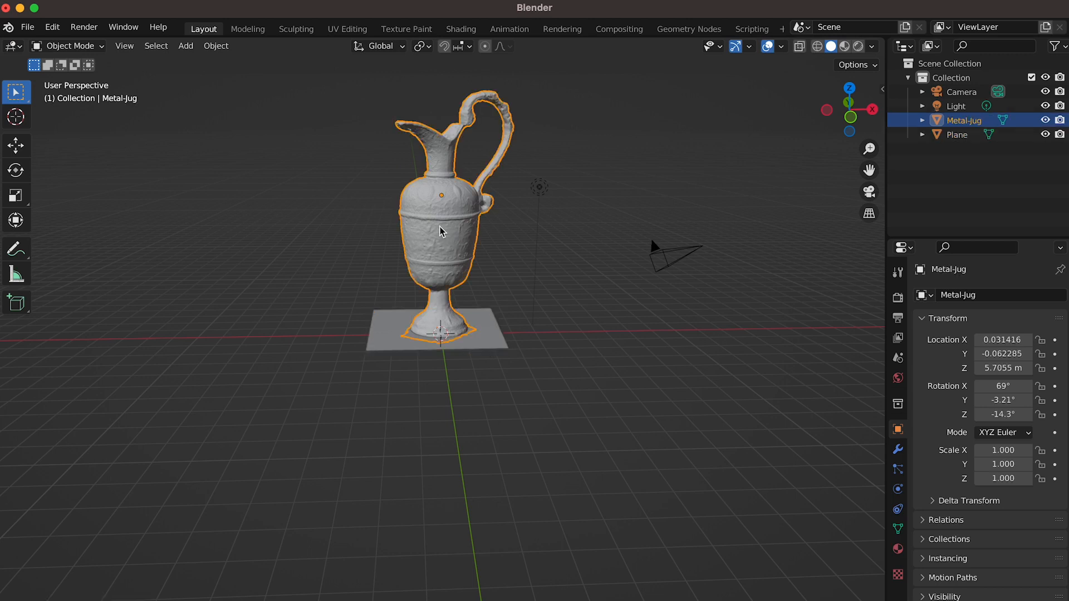
pyautogui.moveTo(680, 285)
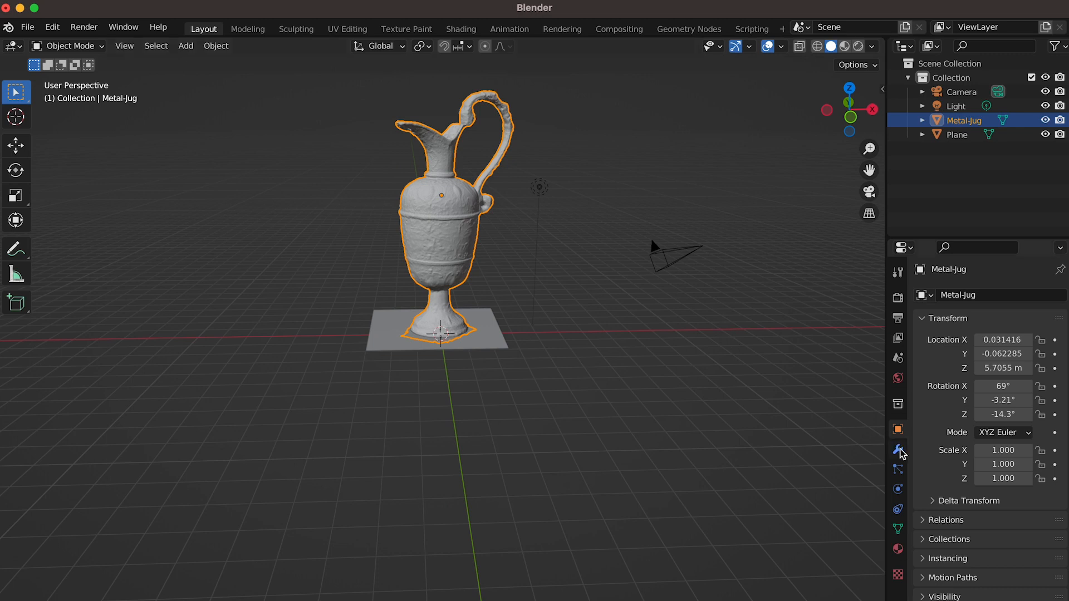
pyautogui.moveTo(900, 450)
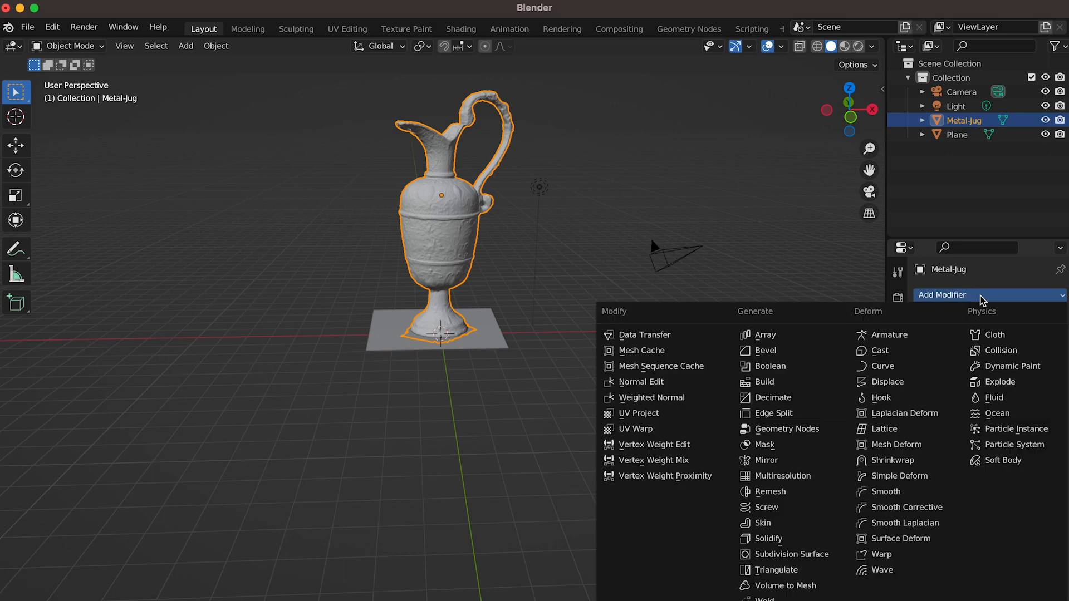
pyautogui.moveTo(770, 366)
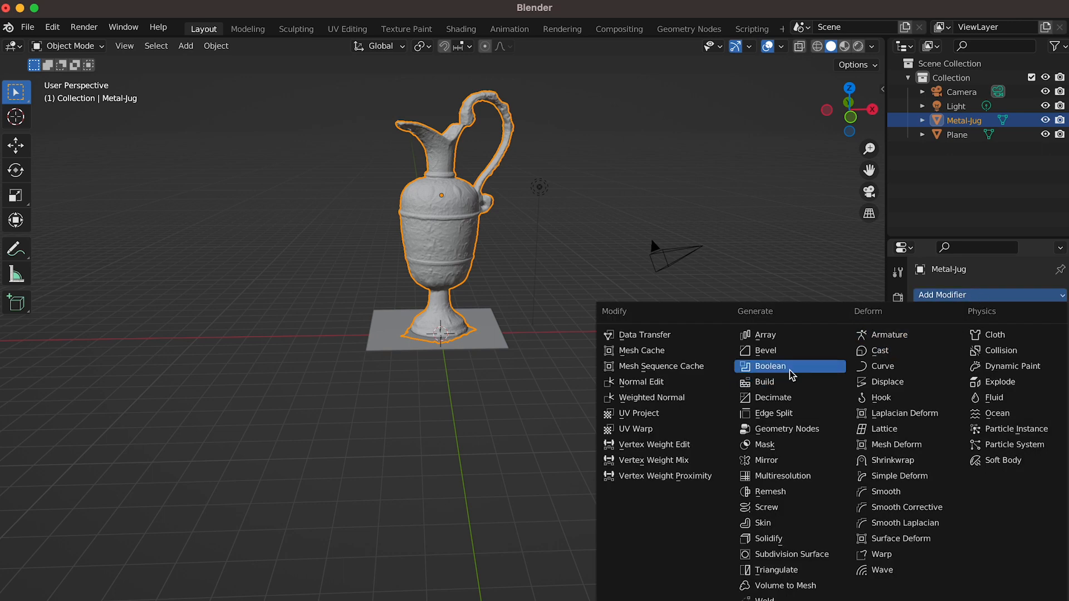
# Add a Boolean Difference modifier using the Plane as object and apply it to flatten the foot
pyautogui.click(771, 367)
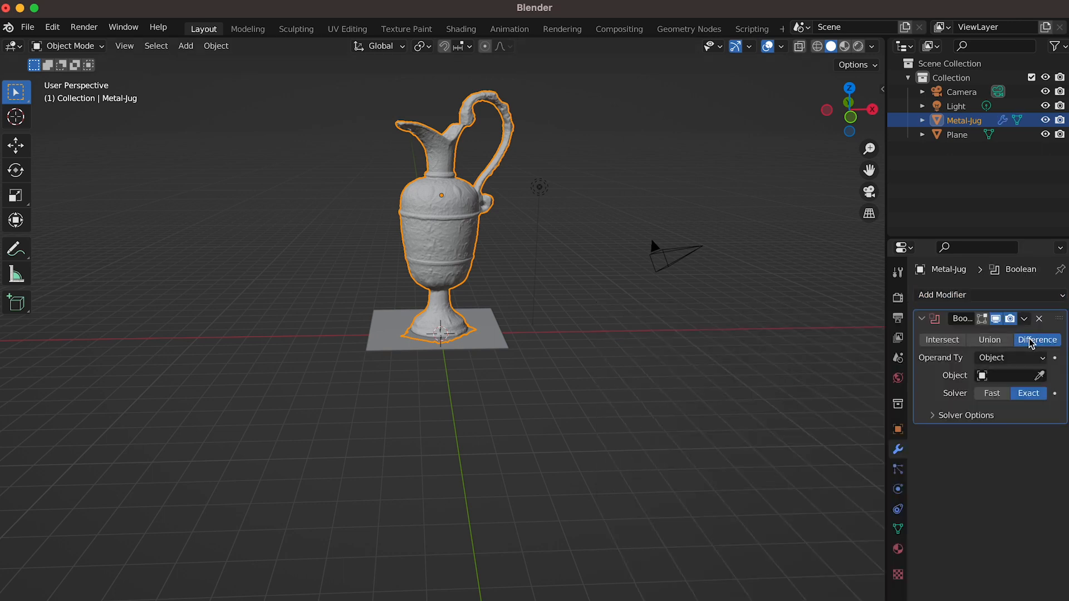
pyautogui.click(1009, 375)
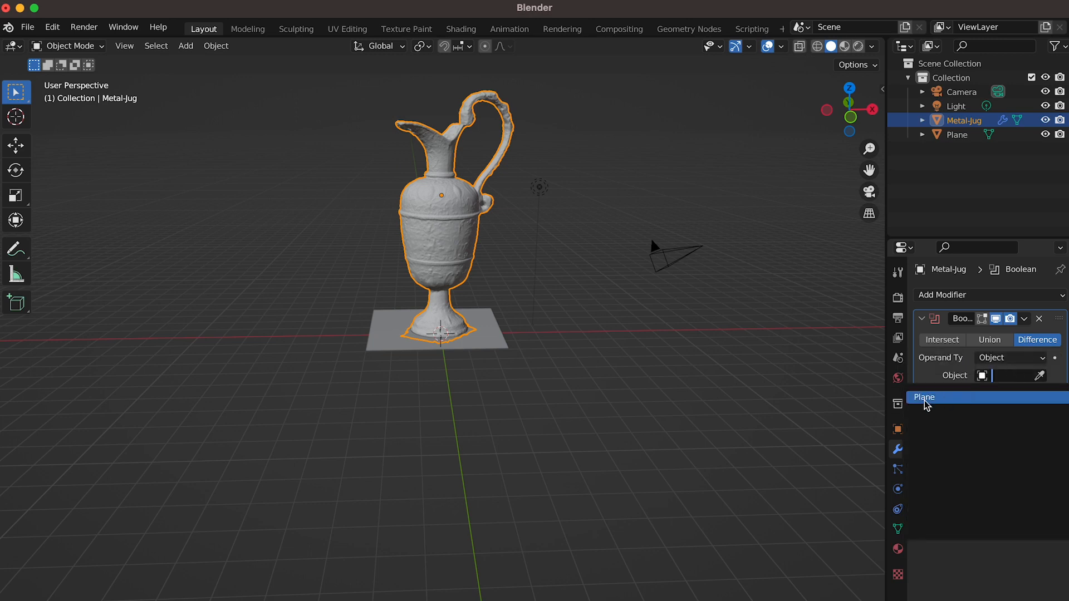
pyautogui.click(1024, 319)
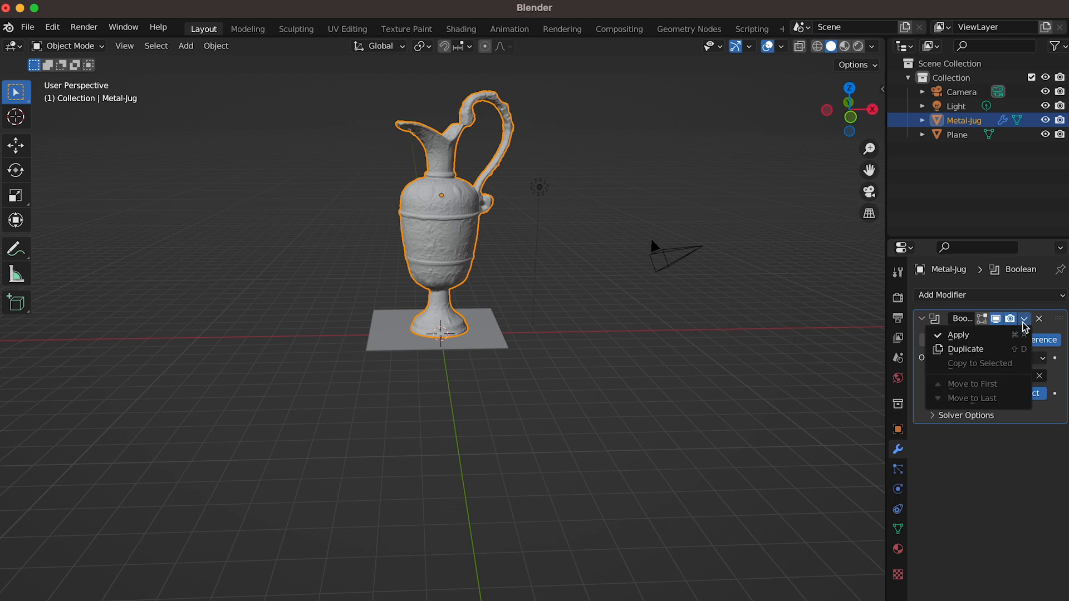
pyautogui.click(957, 335)
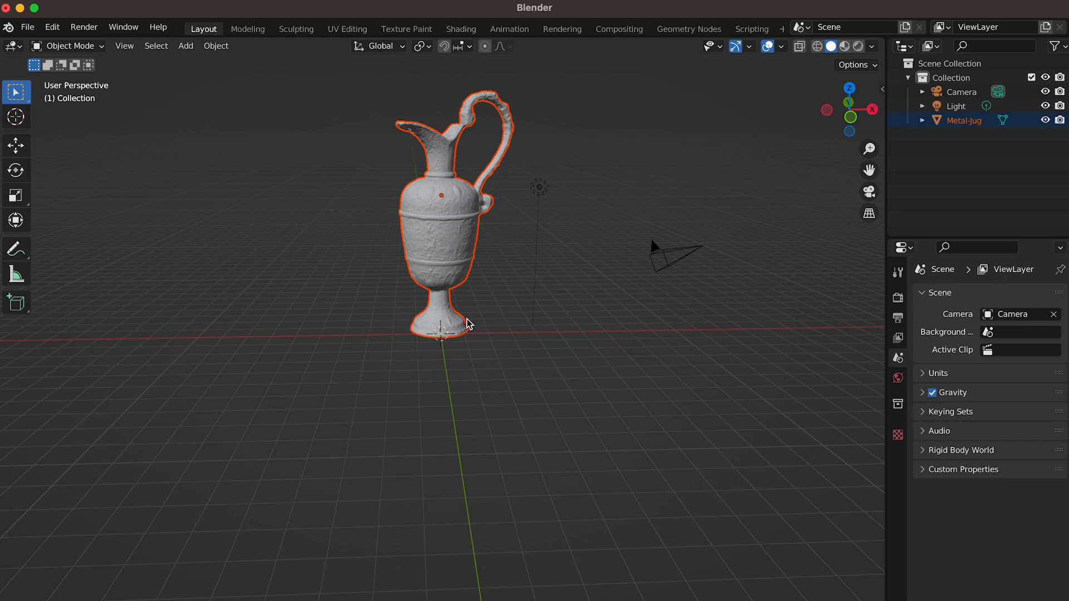
# Export the cleaned jug in glTF 2.0 (.glb/.gltf) format
pyautogui.moveTo(464, 320); pyautogui.dragTo(478, 211)
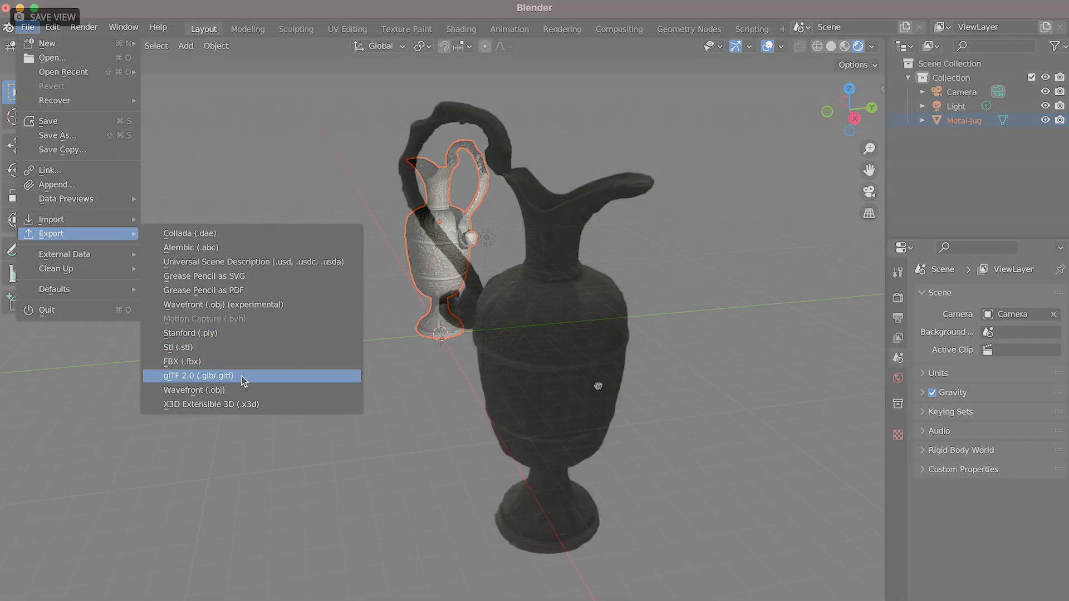
pyautogui.click(198, 376)
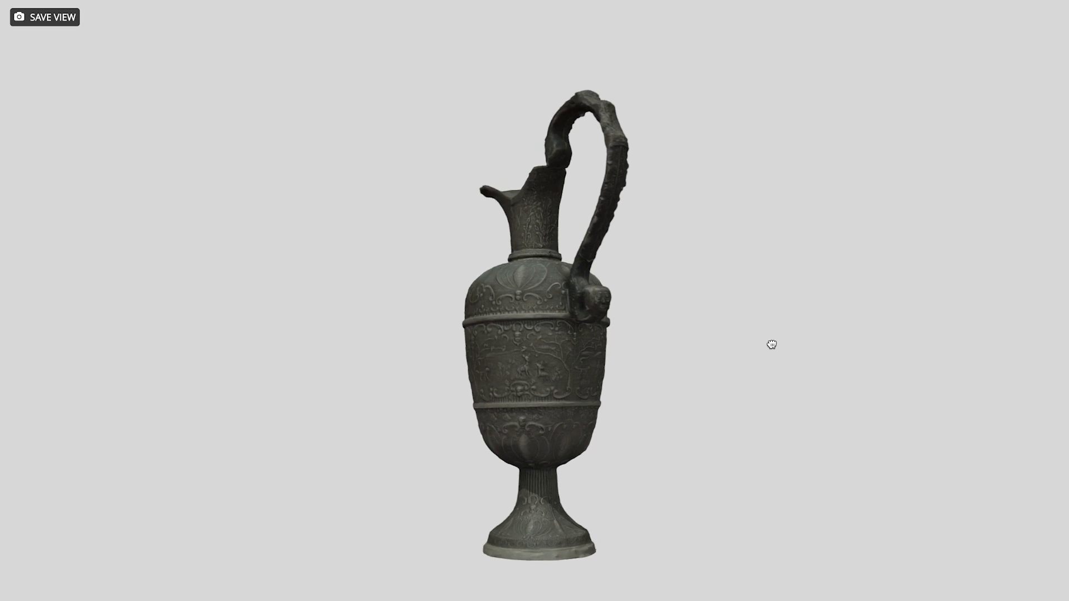